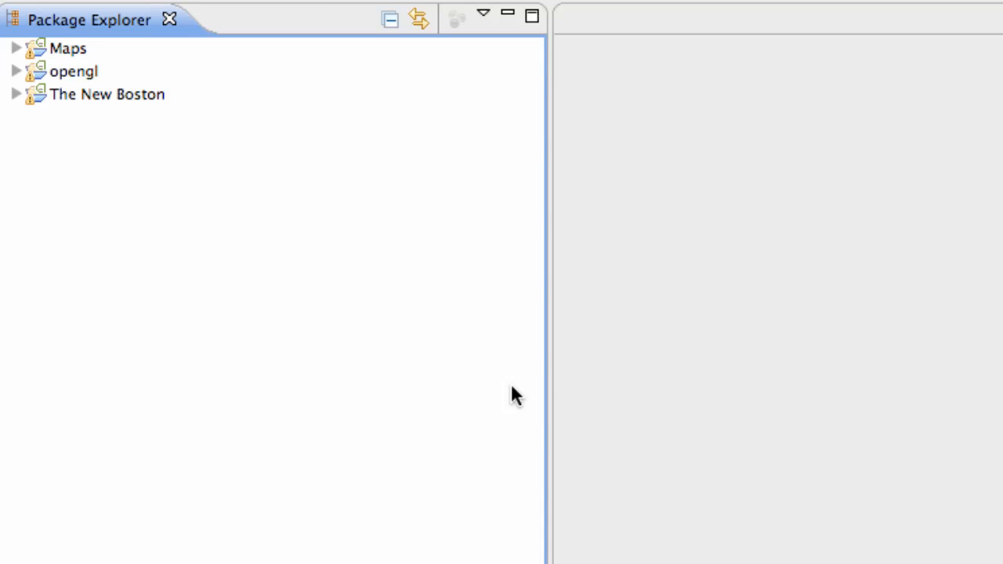
mouse_move(504, 390)
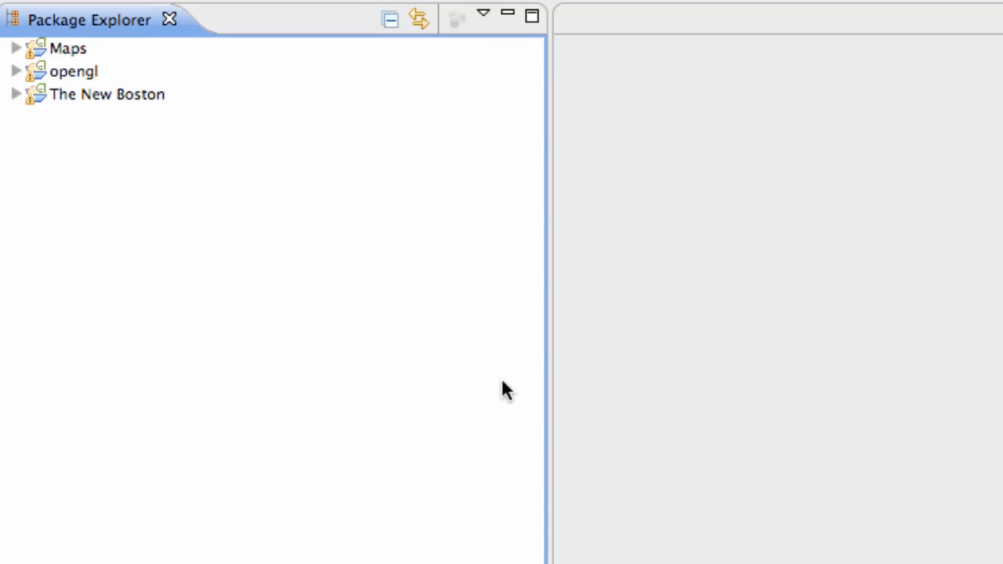
mouse_move(320, 295)
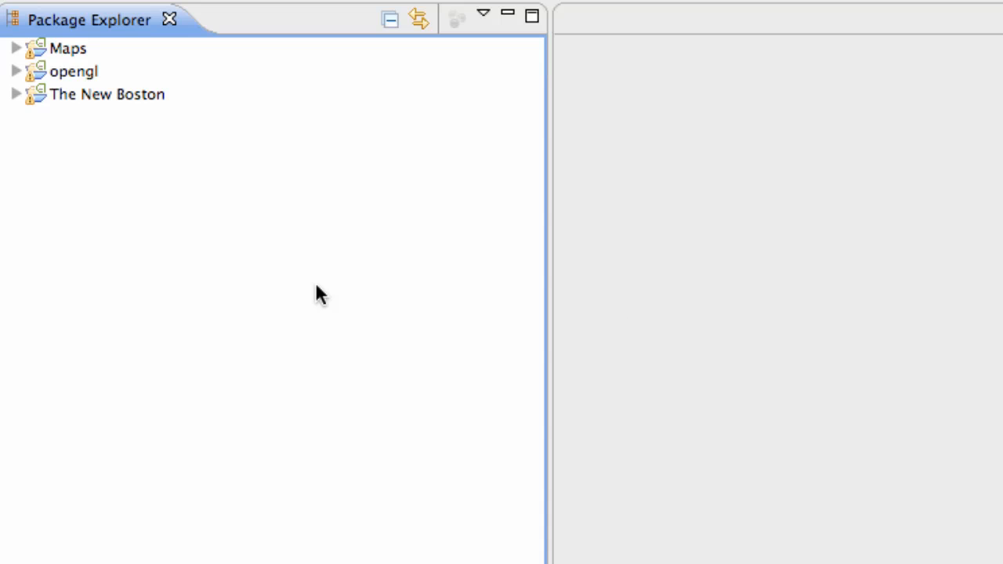
mouse_move(348, 295)
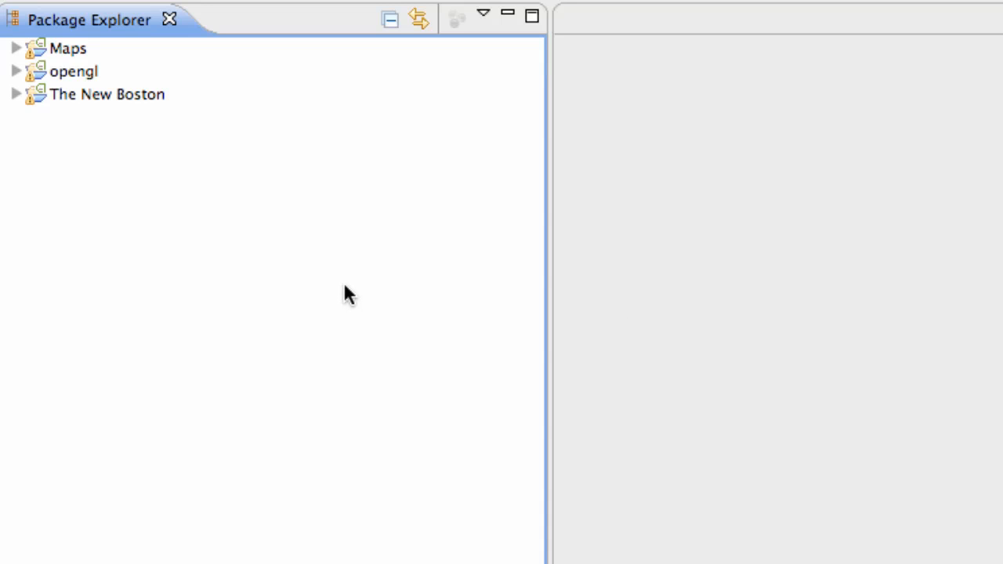
mouse_move(358, 288)
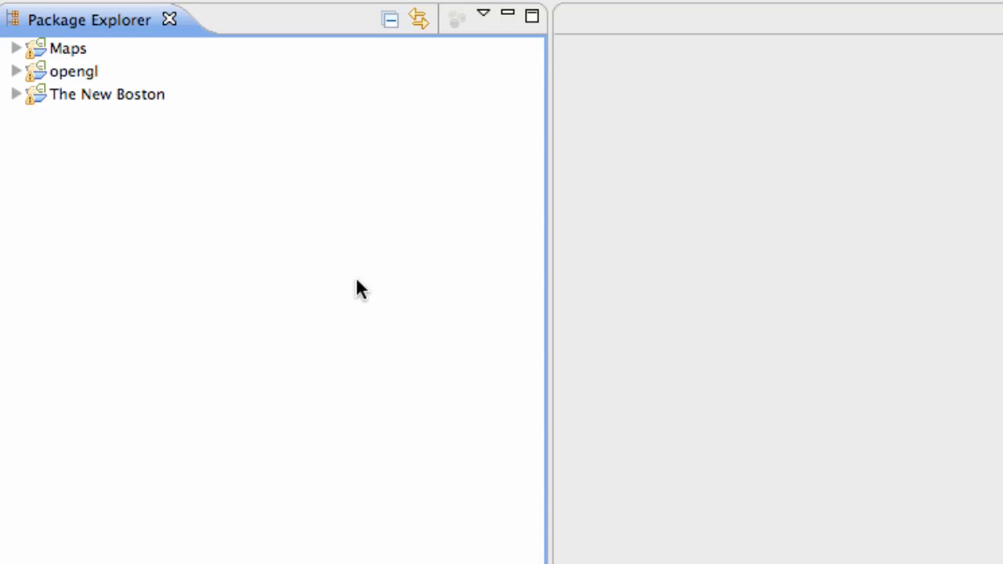
mouse_move(179, 226)
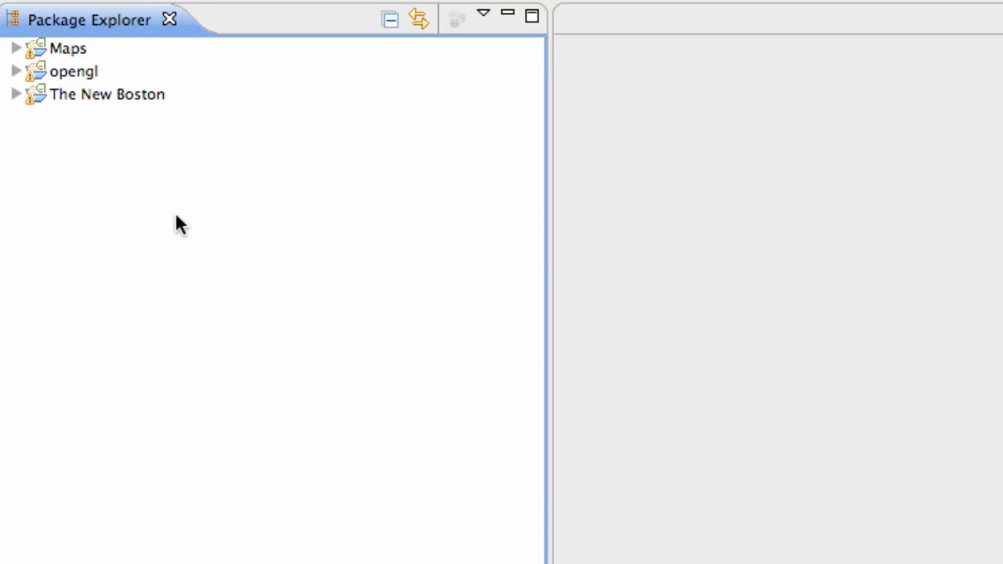
mouse_move(138, 103)
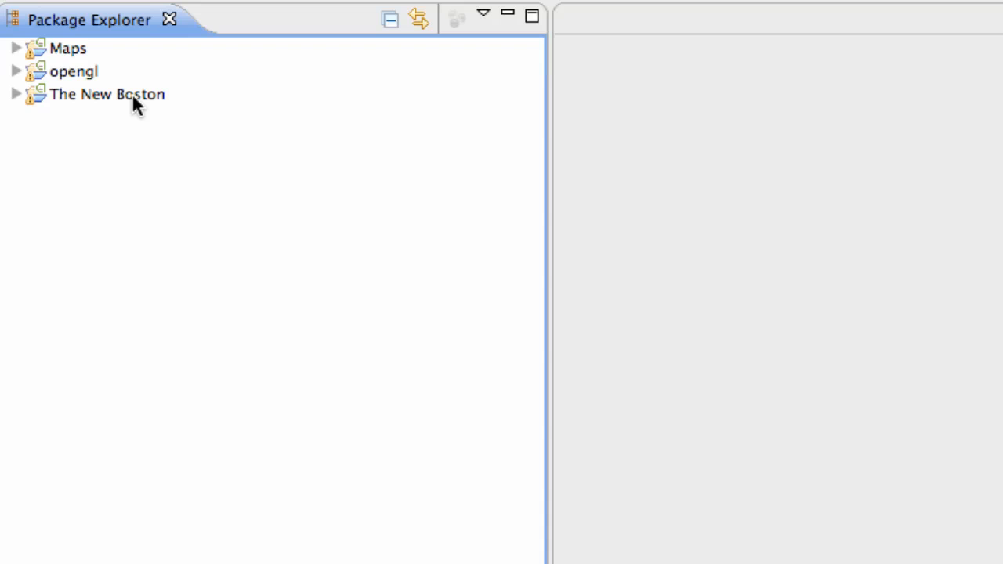
Start Export Signed Application Package for The New Boston from its Android Tools menu.
right_click(107, 94)
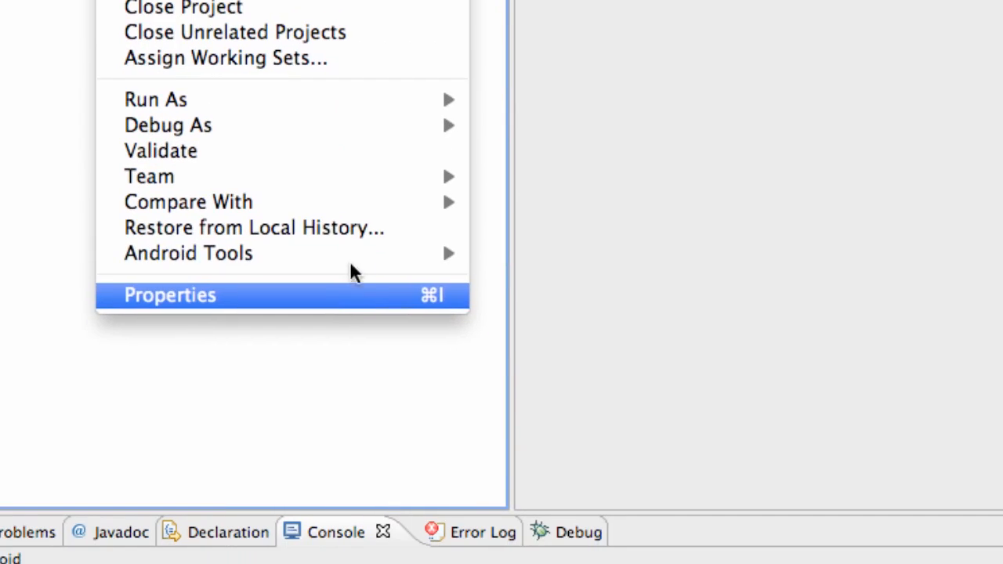
mouse_move(188, 252)
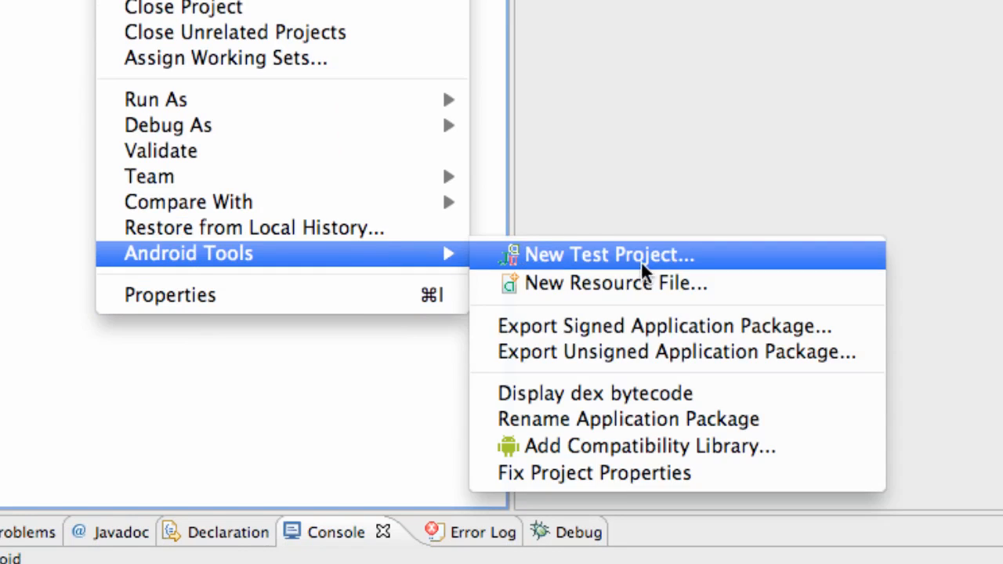
mouse_move(642, 326)
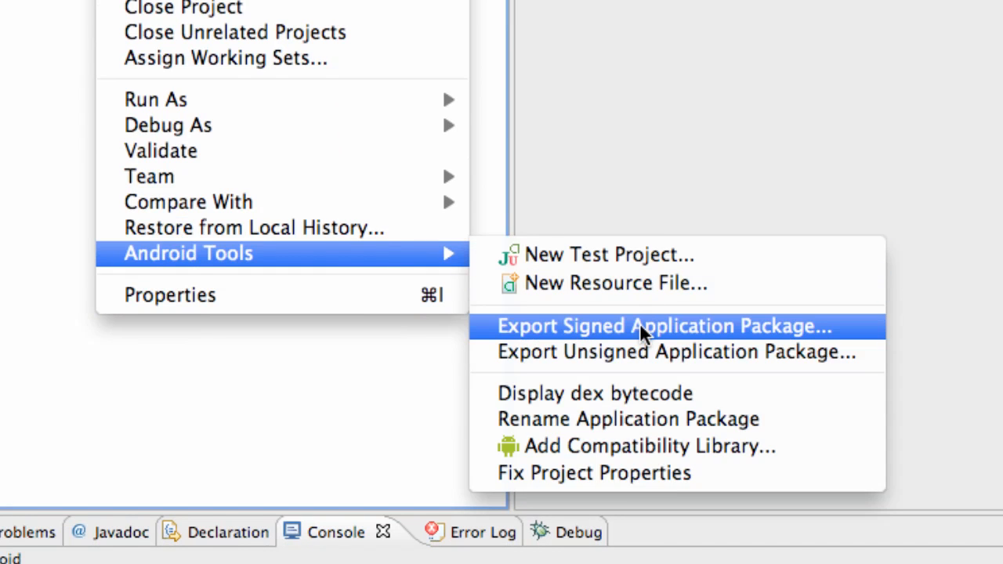
click(664, 326)
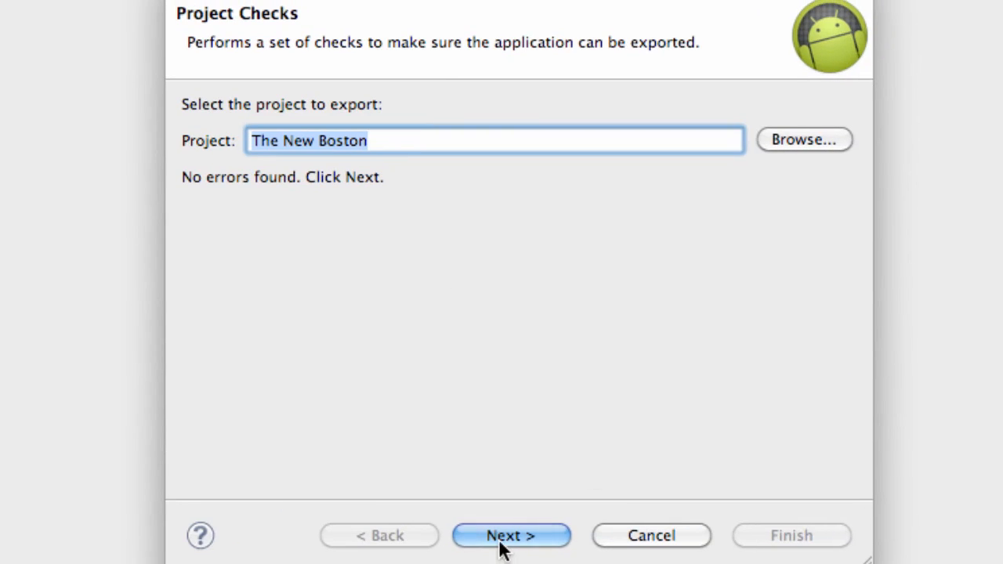
Continue past project checks and choose to create a new keystore in Documents/AndroidApps.
click(511, 536)
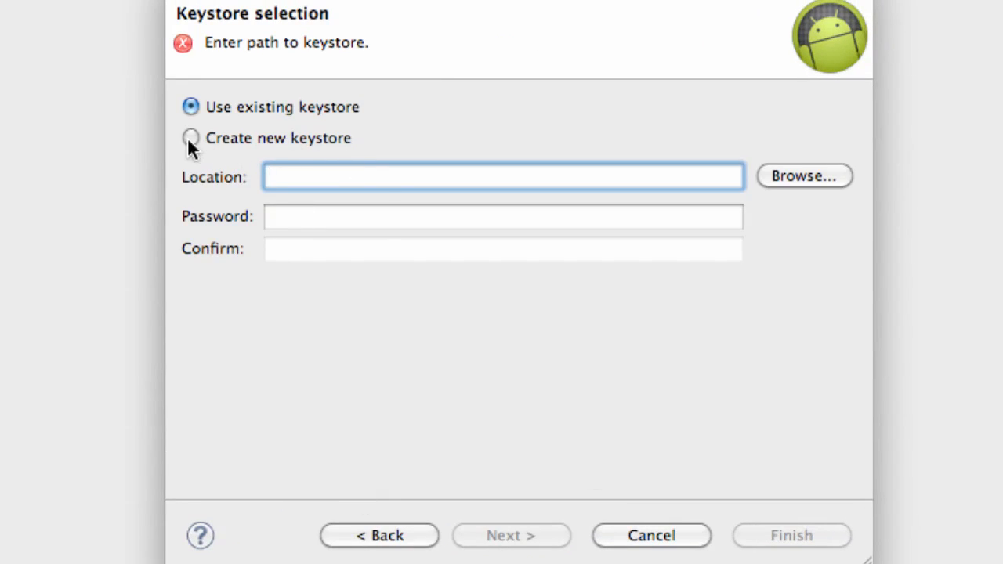
click(501, 176)
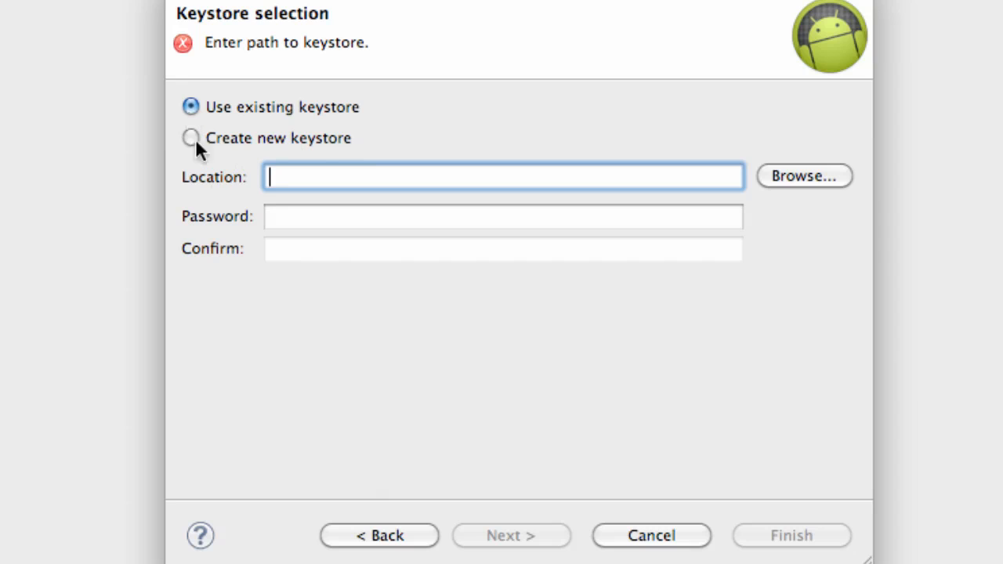
mouse_move(384, 104)
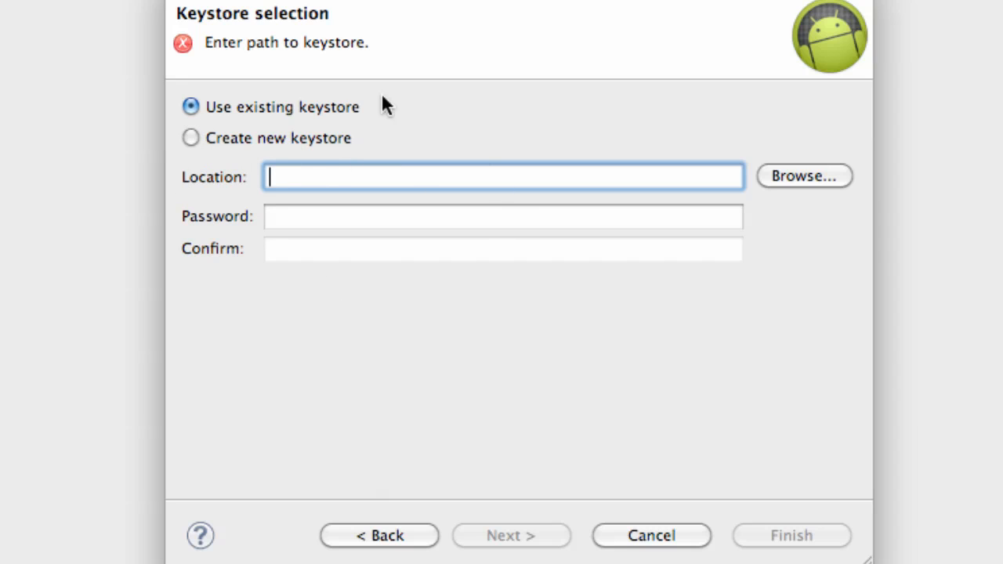
mouse_move(249, 161)
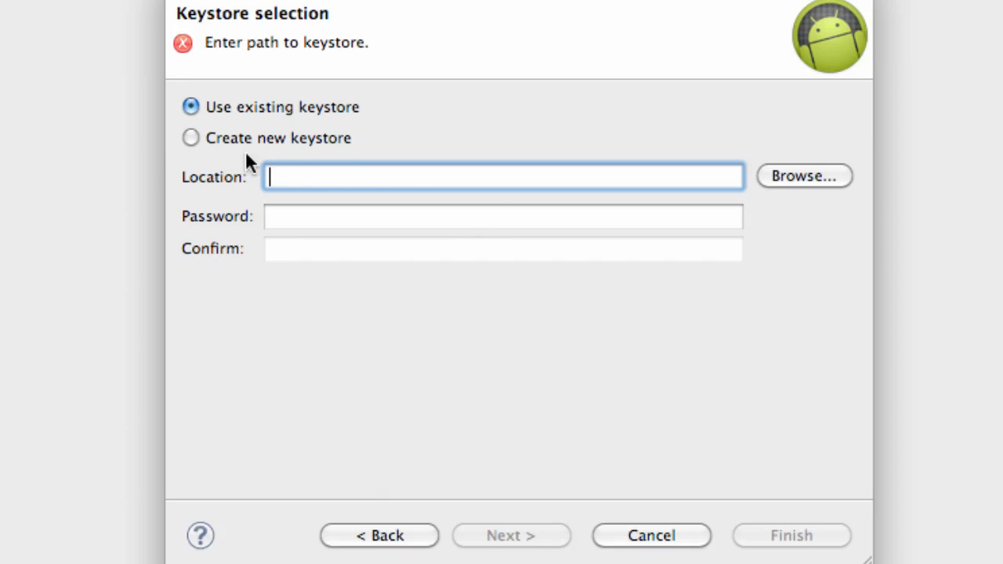
click(191, 138)
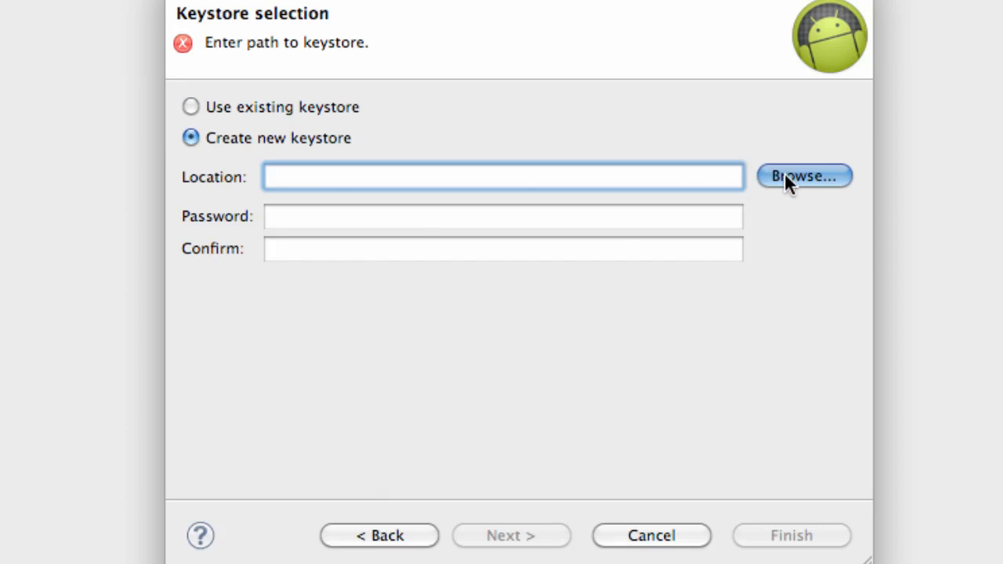
click(802, 175)
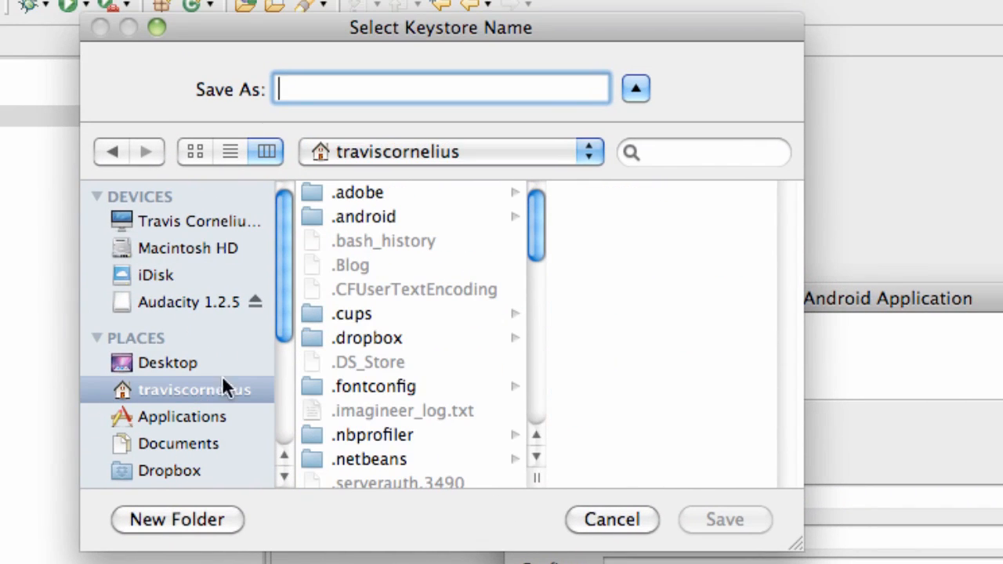
click(179, 442)
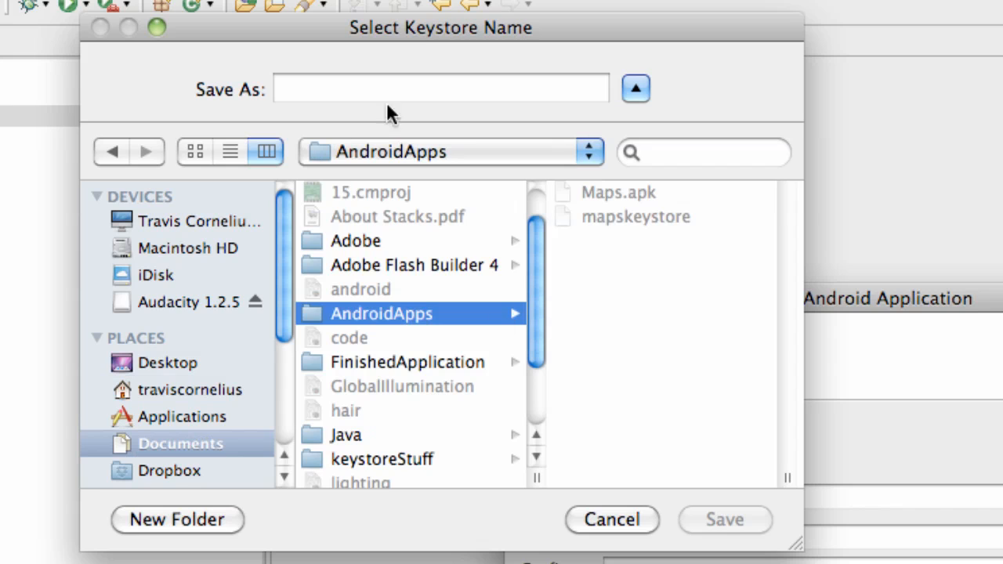
Save the keystore as tnbkeystore, confirm its password, and proceed to key creation.
text(t)
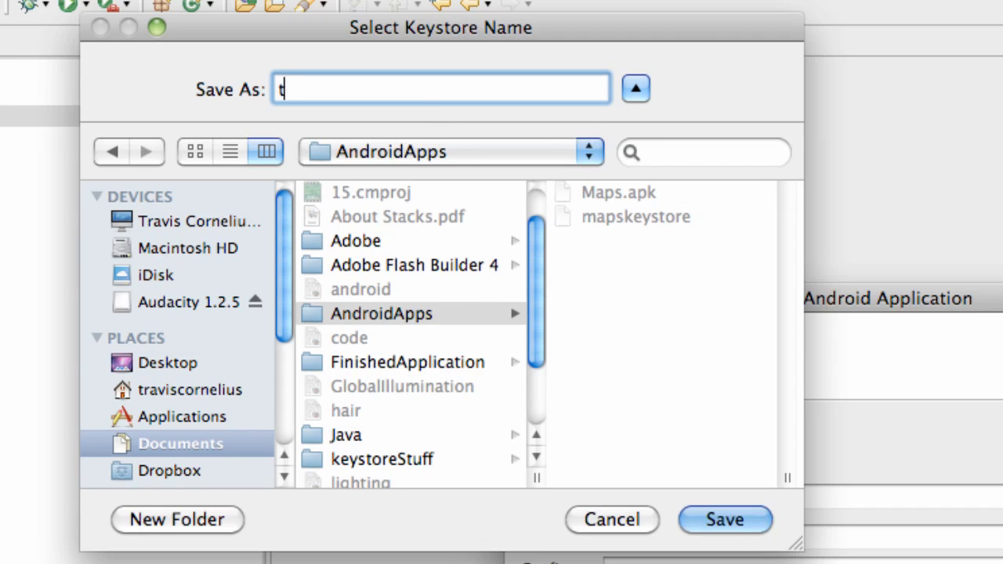
text(nb)
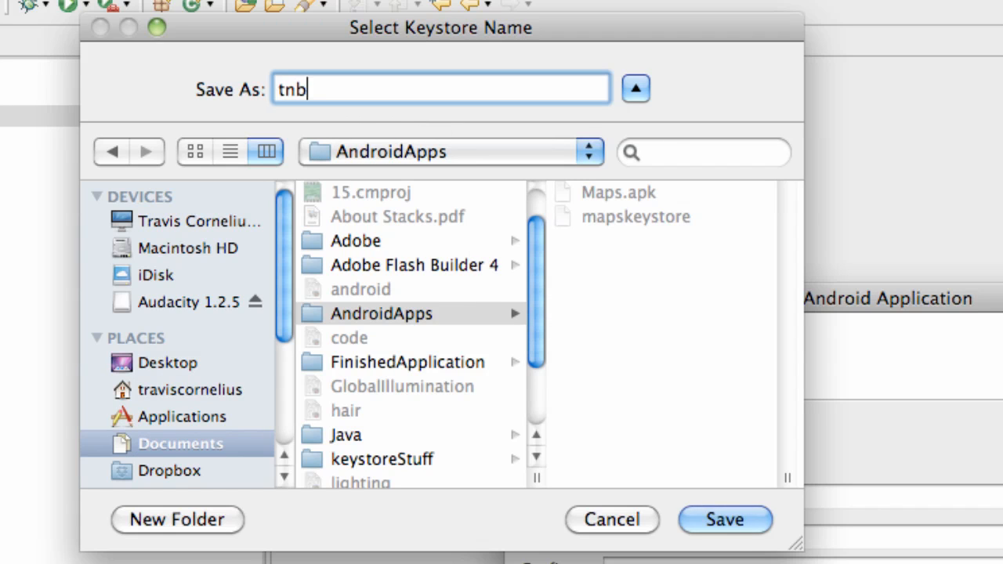
text(kay)
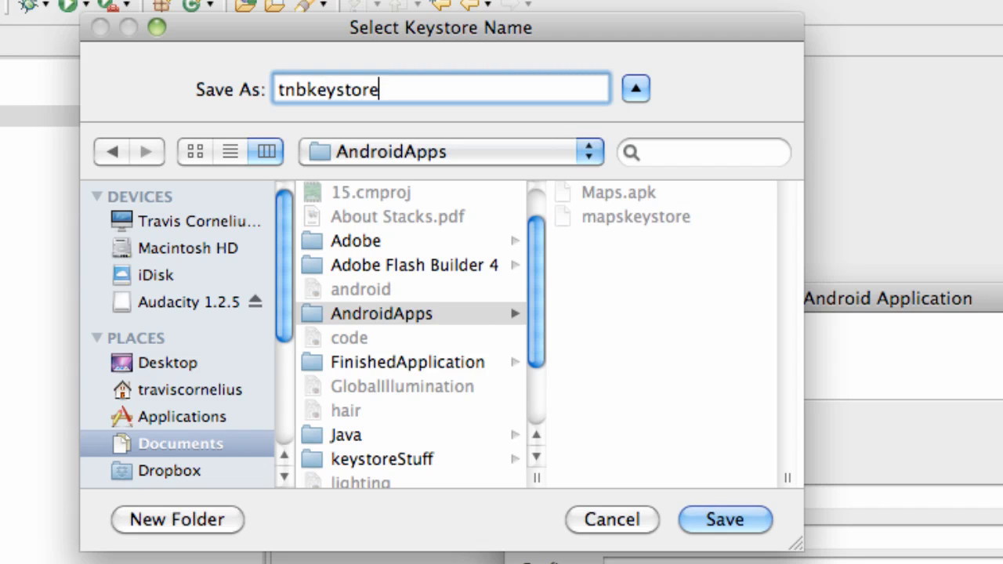
click(724, 520)
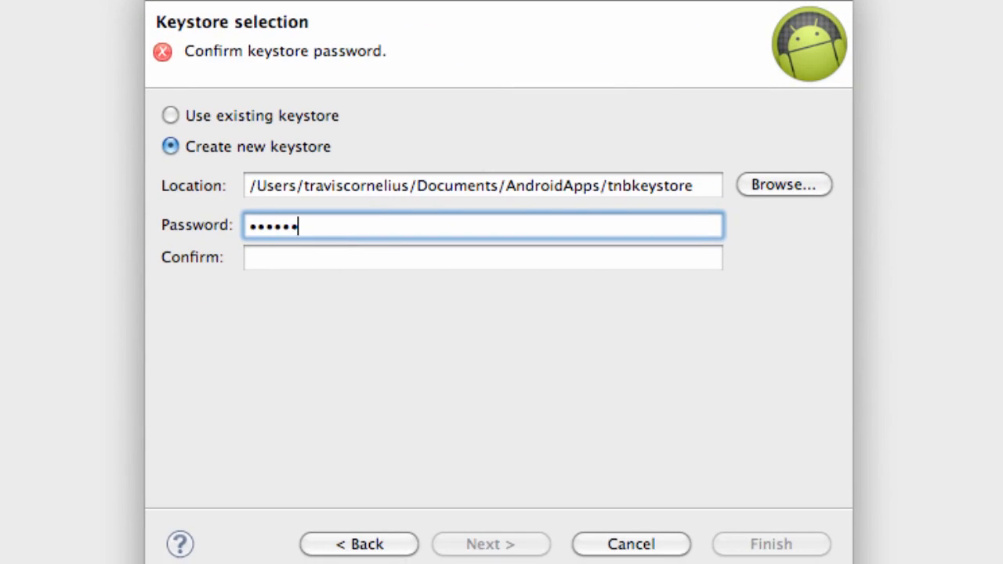
text(•••)
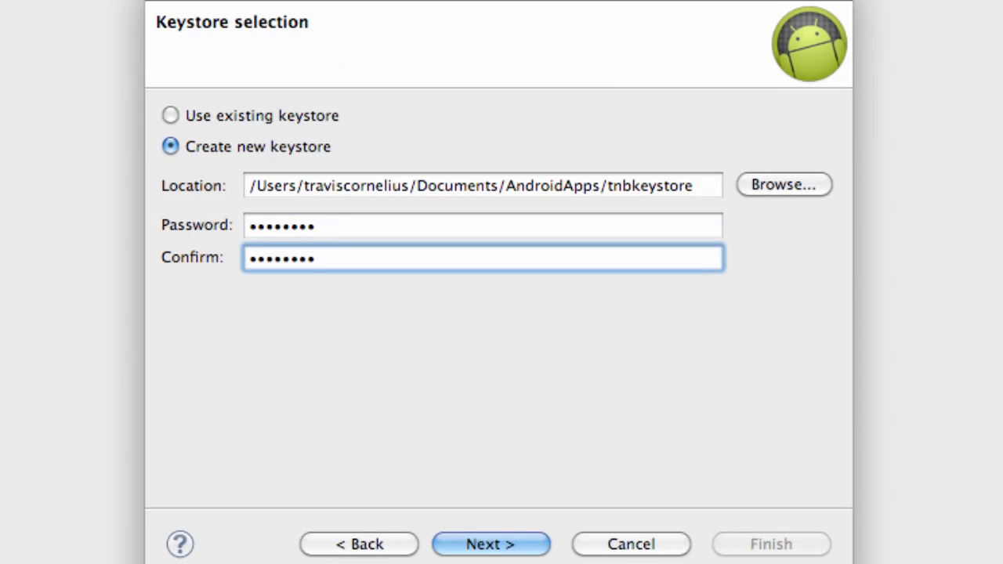
click(491, 544)
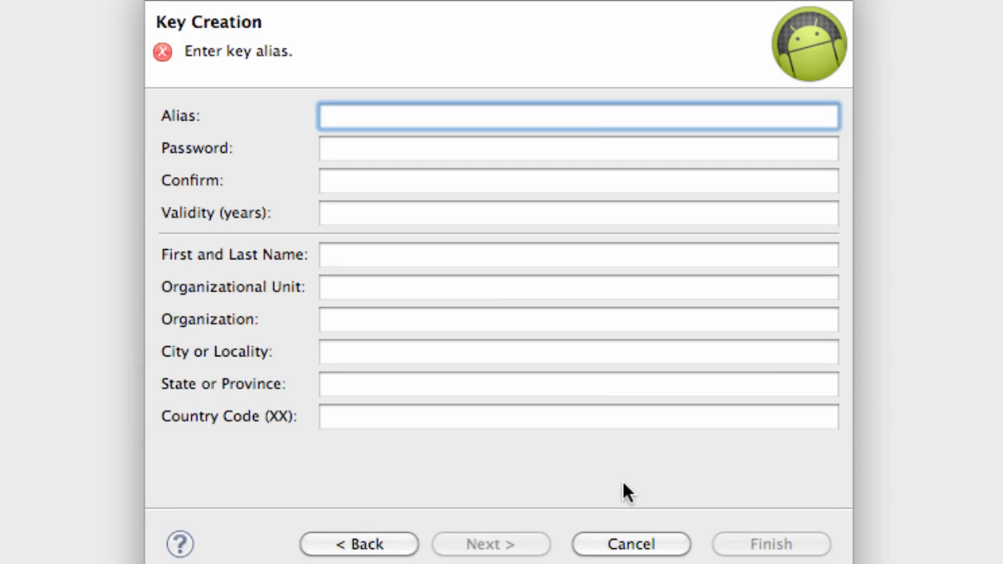
Create key tbnalias with password, 1000-year validity and name travis, then continue.
text(tbn)
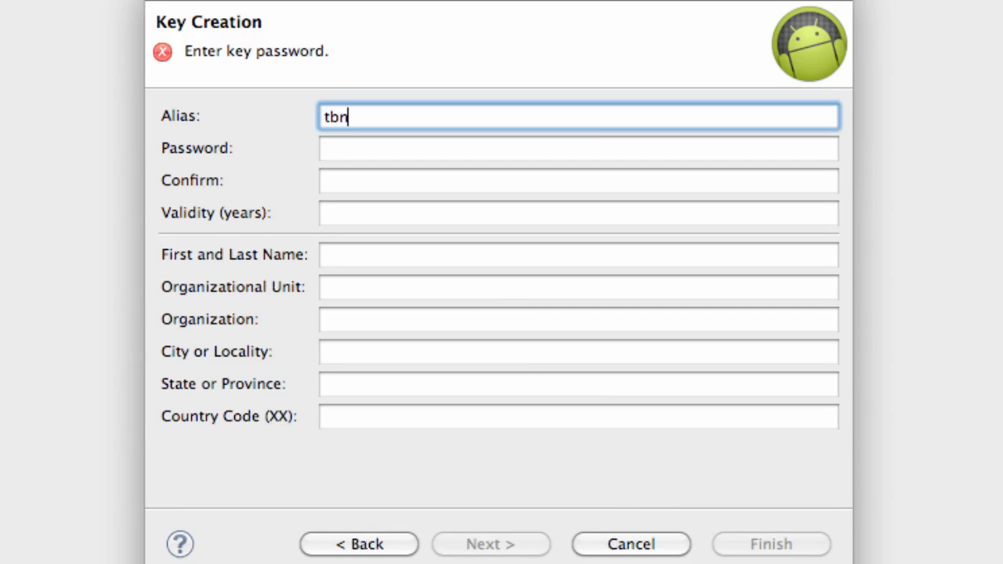
text(alai)
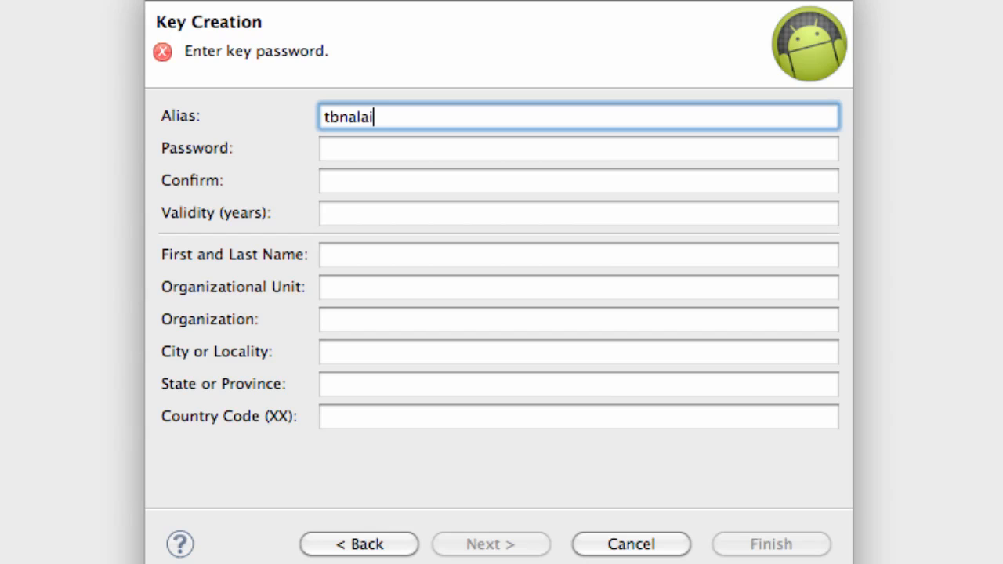
key(BackSpace)
text(ias)
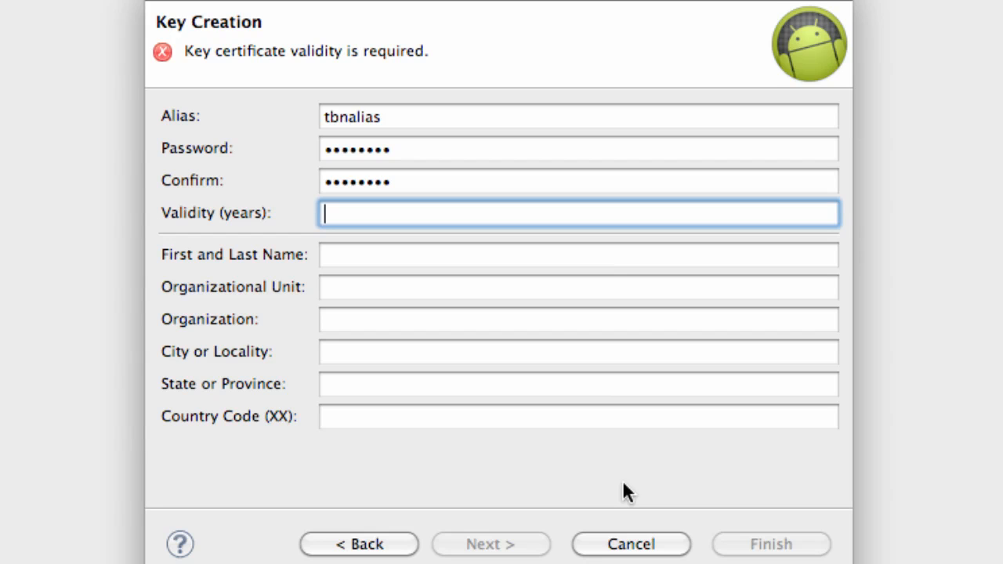
text(1000)
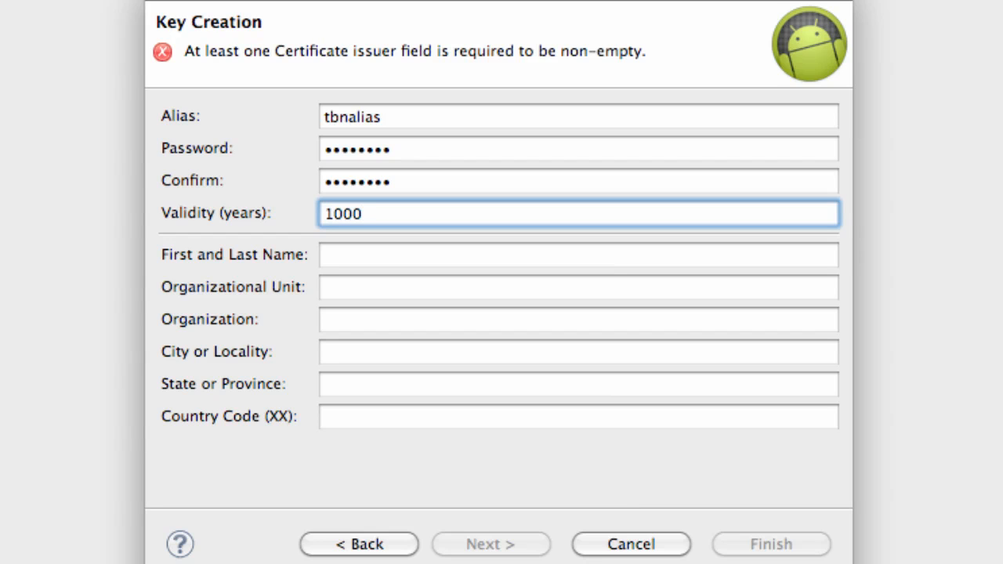
click(577, 254)
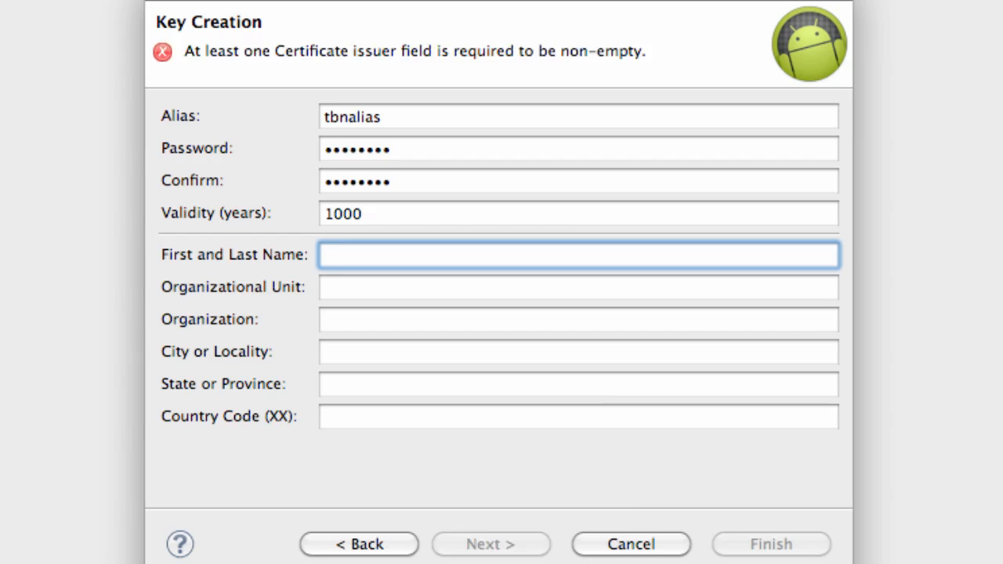
text(travis)
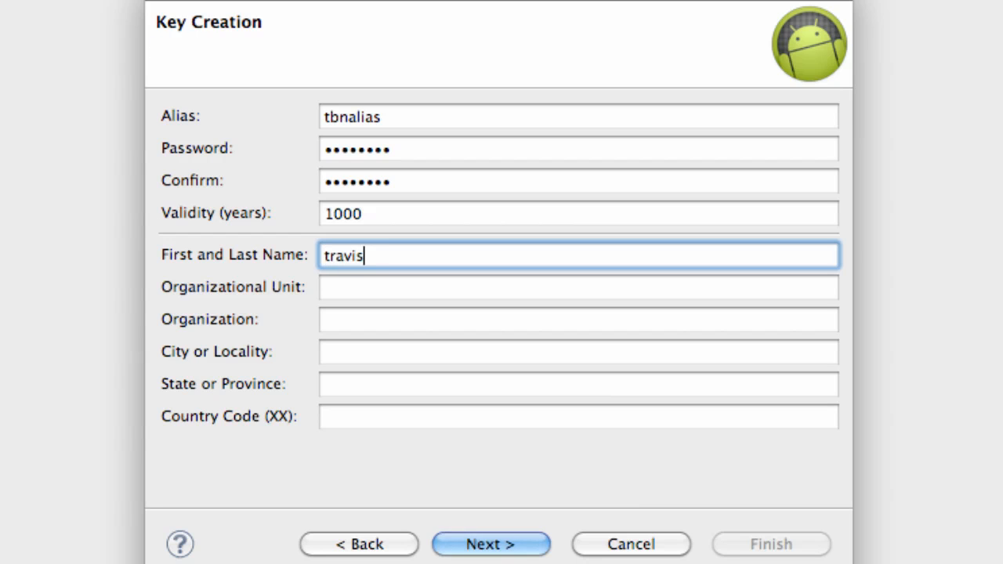
click(490, 544)
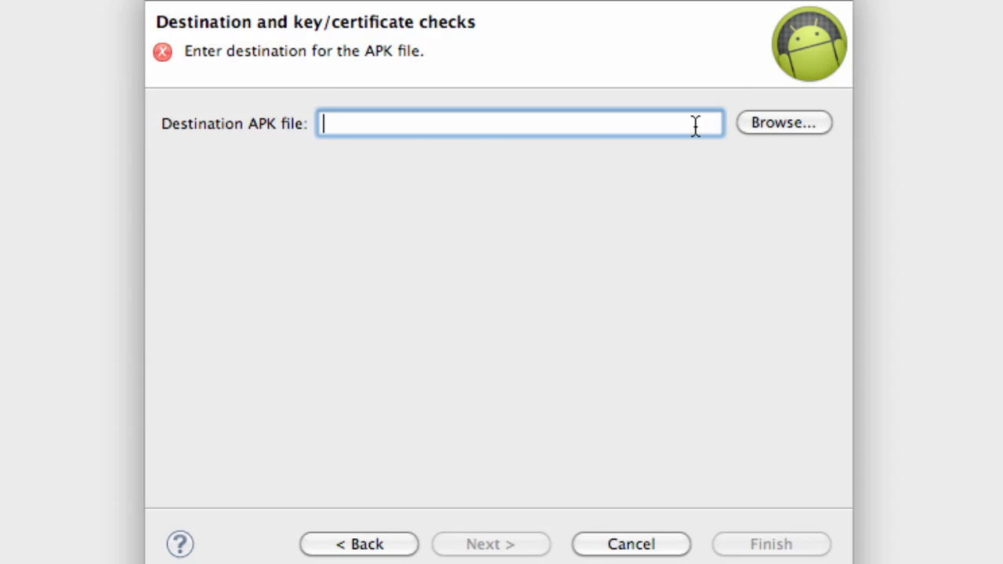
mouse_move(783, 123)
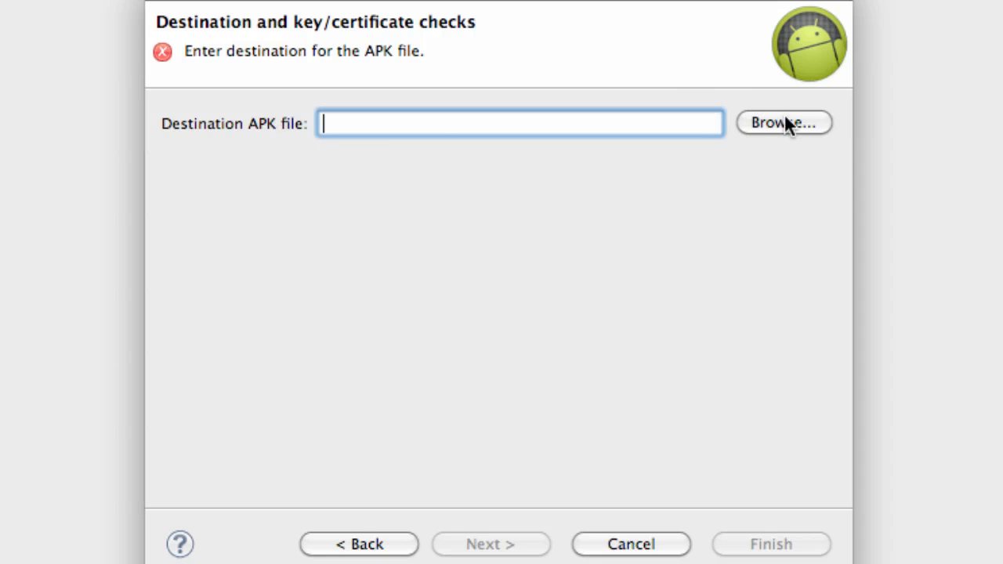
Set the APK destination to AndroidApps and finish exporting the signed APK.
click(783, 122)
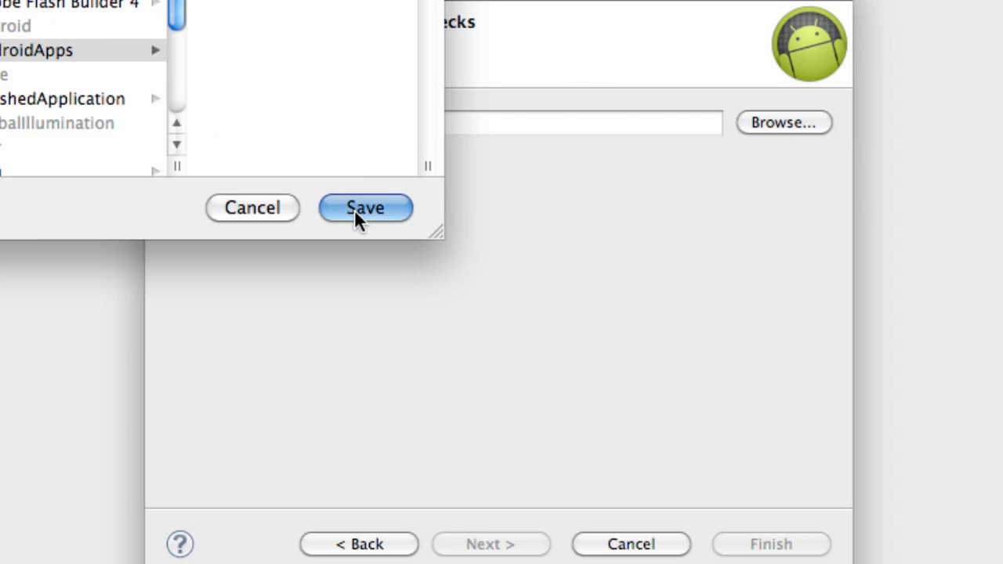
click(363, 206)
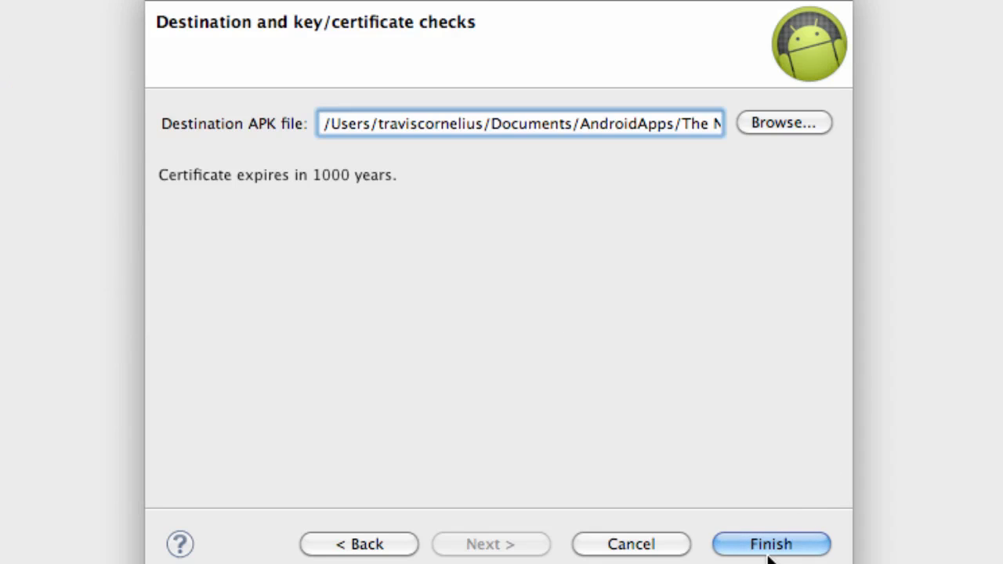
click(771, 544)
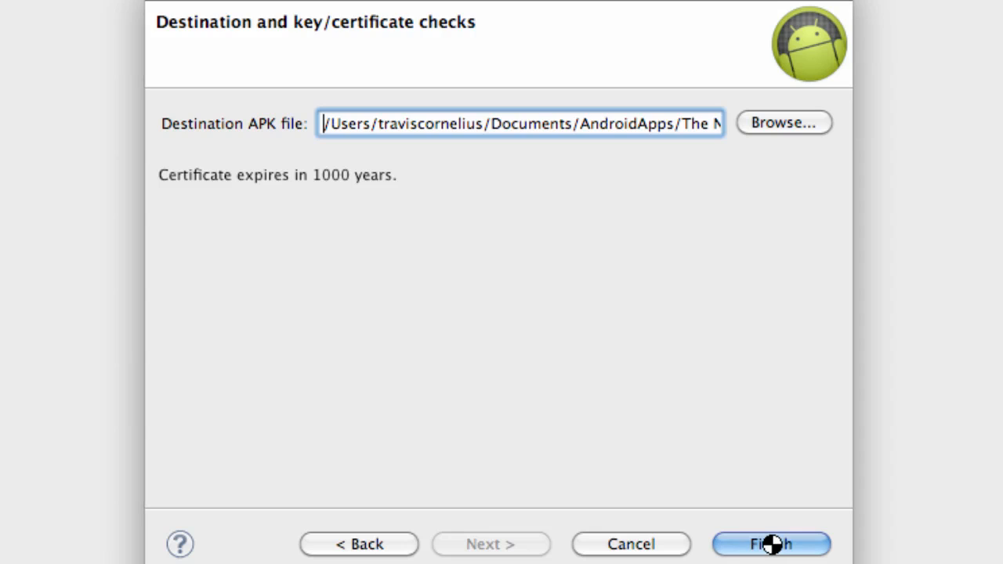
click(771, 543)
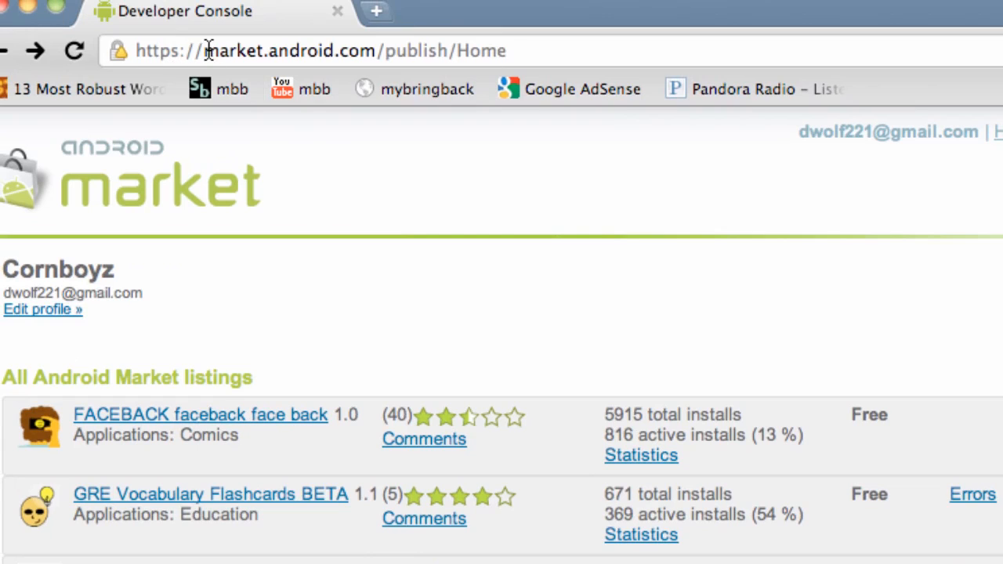
double_click(290, 50)
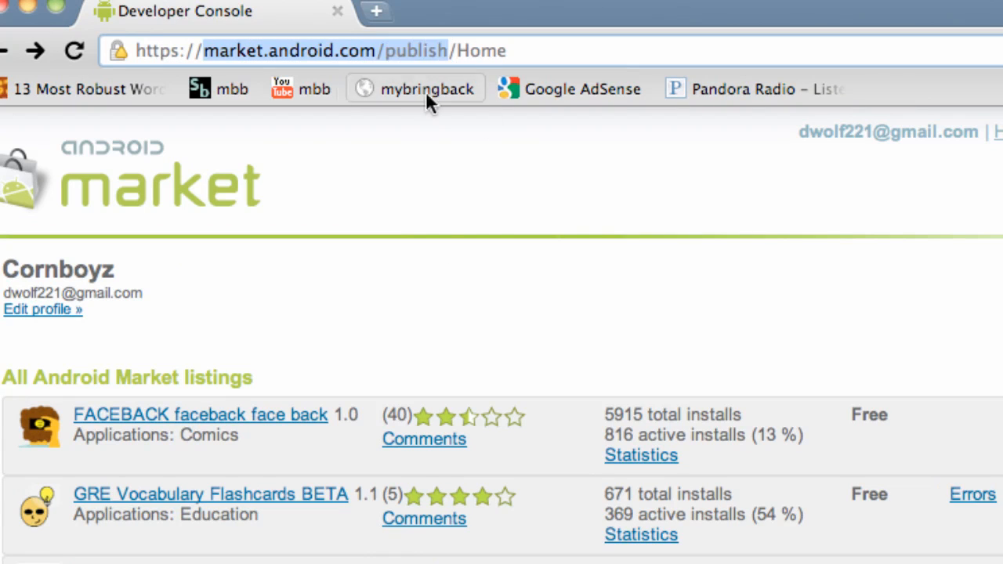
mouse_move(357, 125)
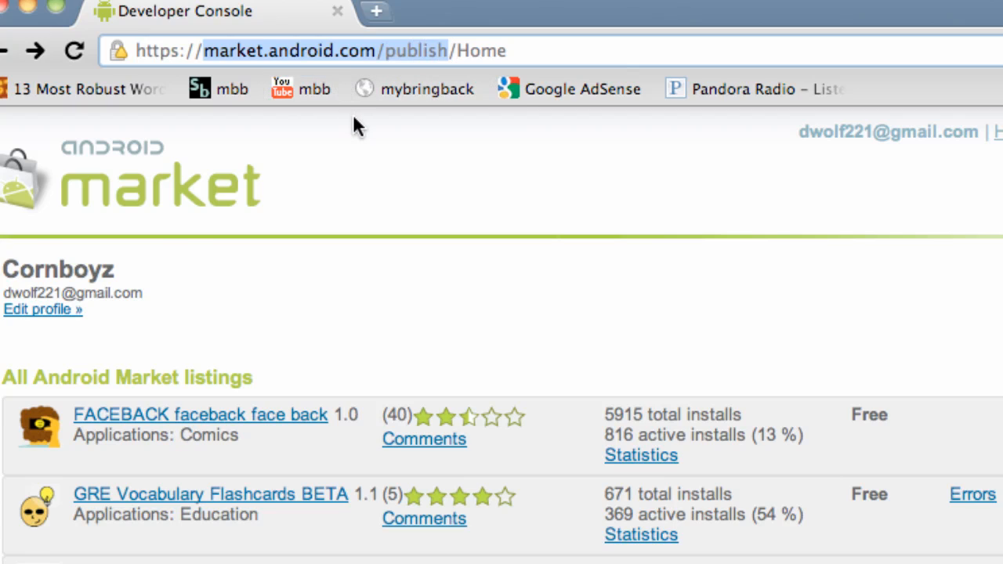
mouse_move(357, 217)
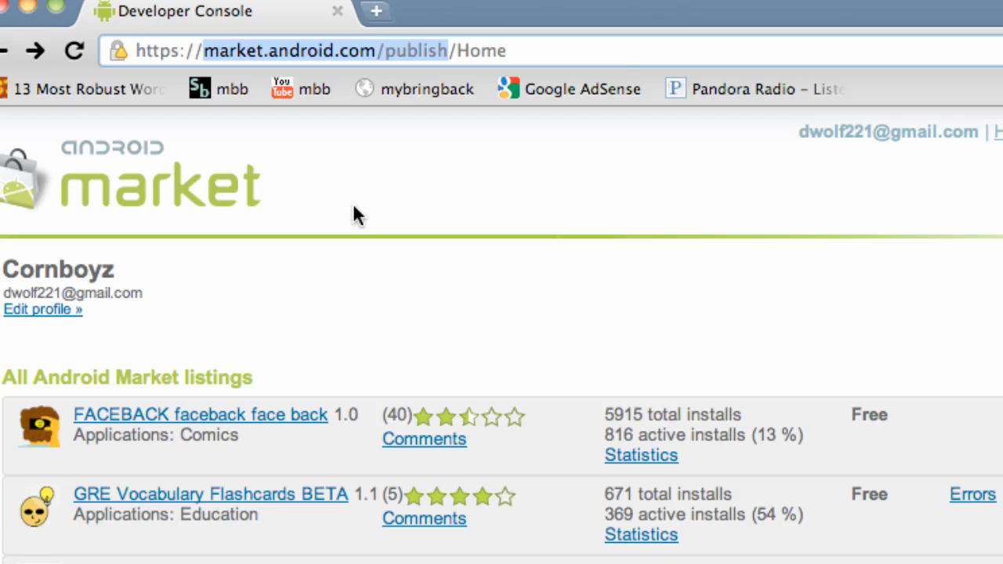
mouse_move(566, 435)
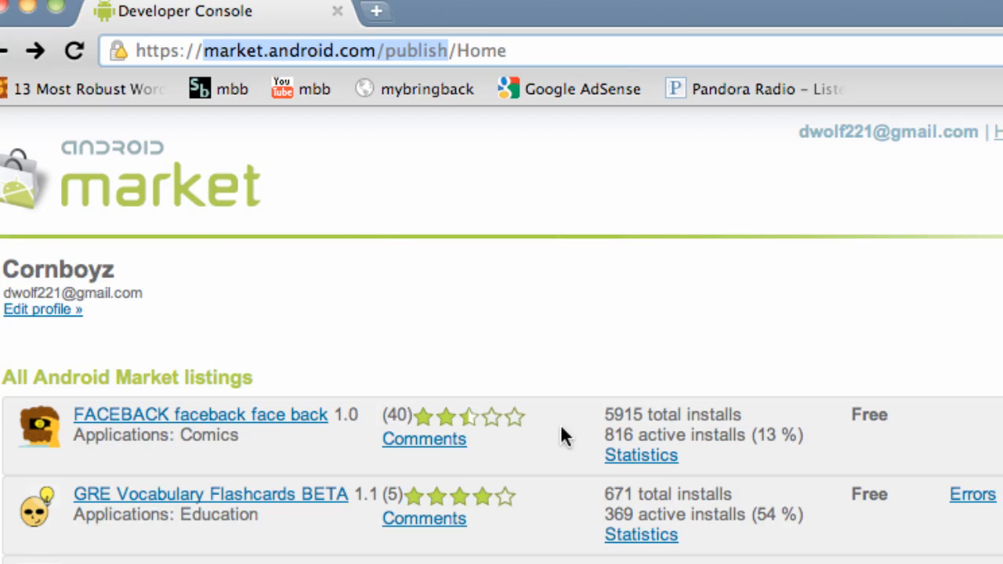
mouse_move(229, 301)
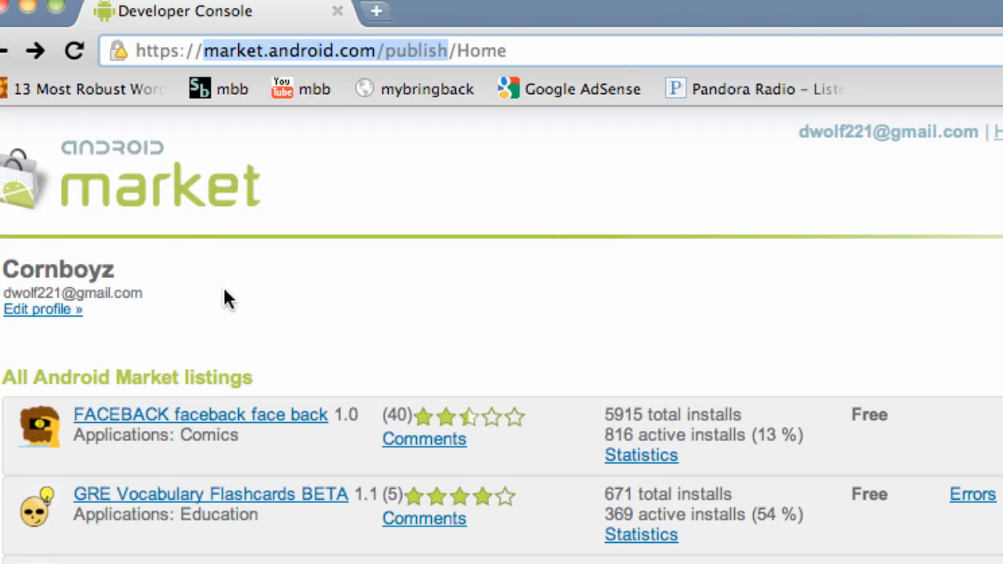
mouse_move(264, 285)
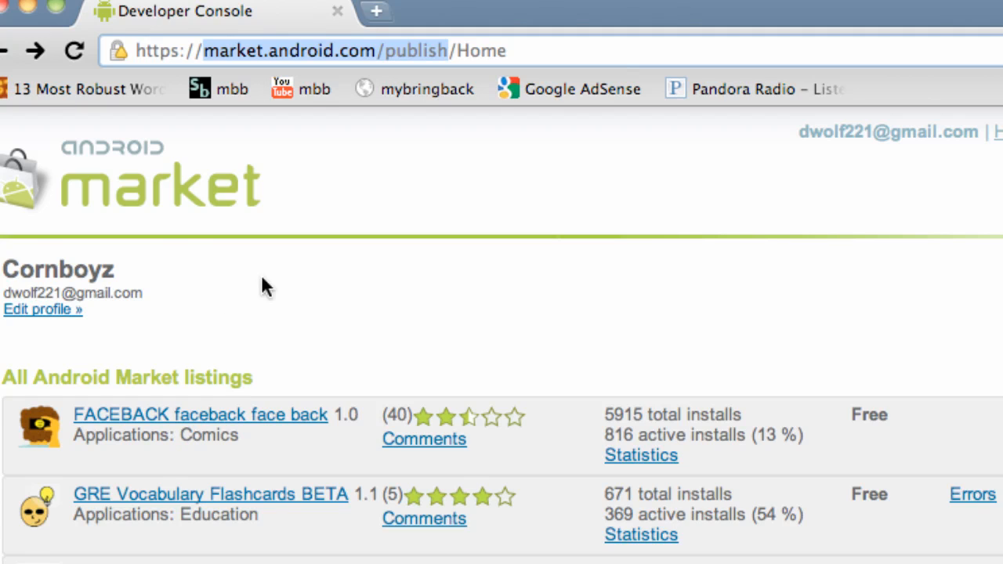
mouse_move(708, 306)
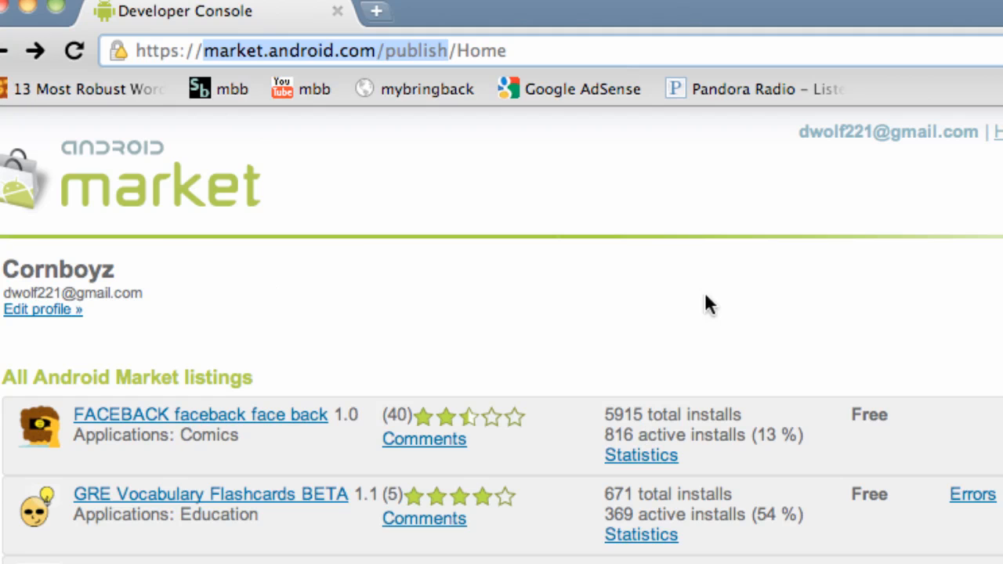
mouse_move(539, 411)
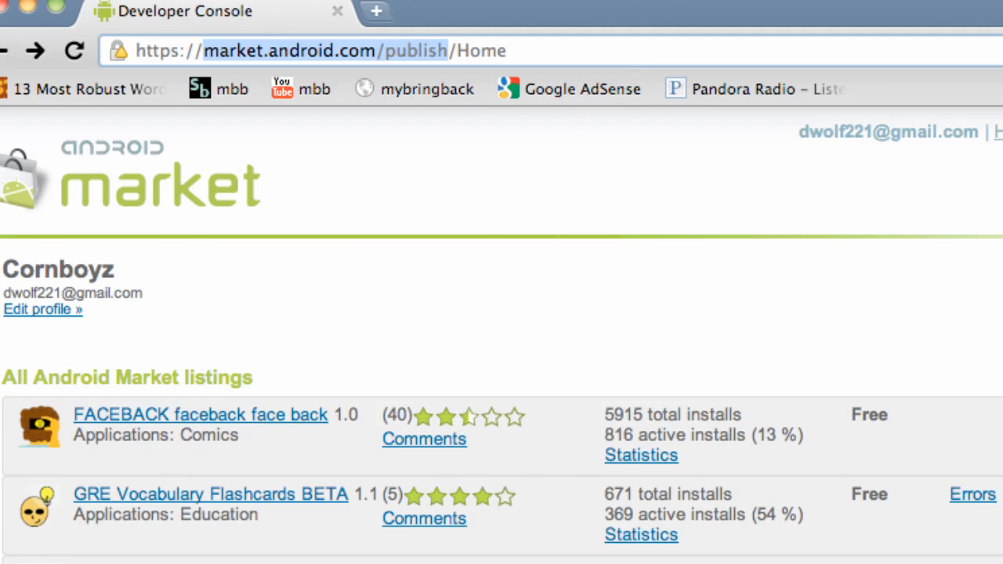
scroll(down, 3)
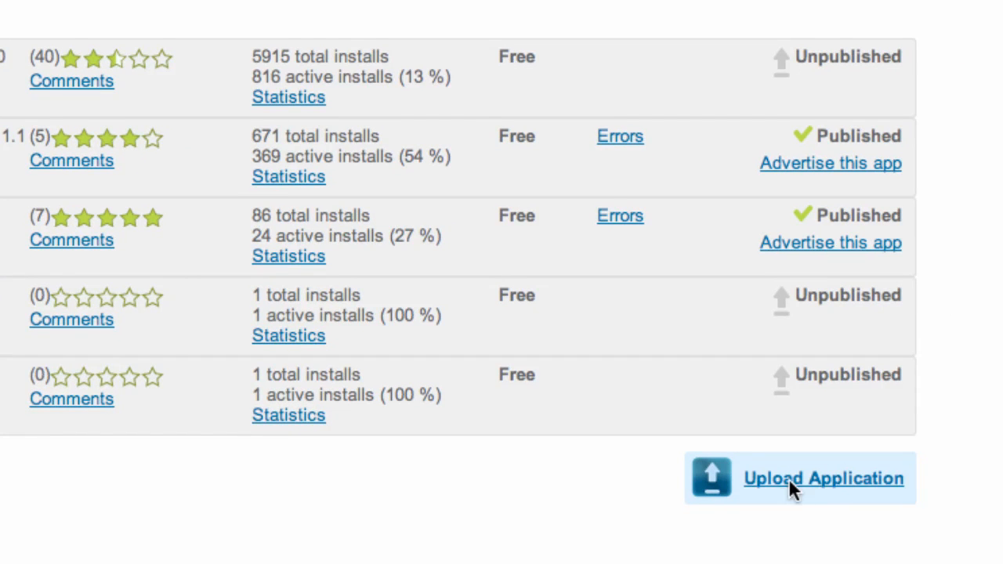
Begin a new application upload and choose The New Boston.apk from Documents/AndroidApps.
click(822, 478)
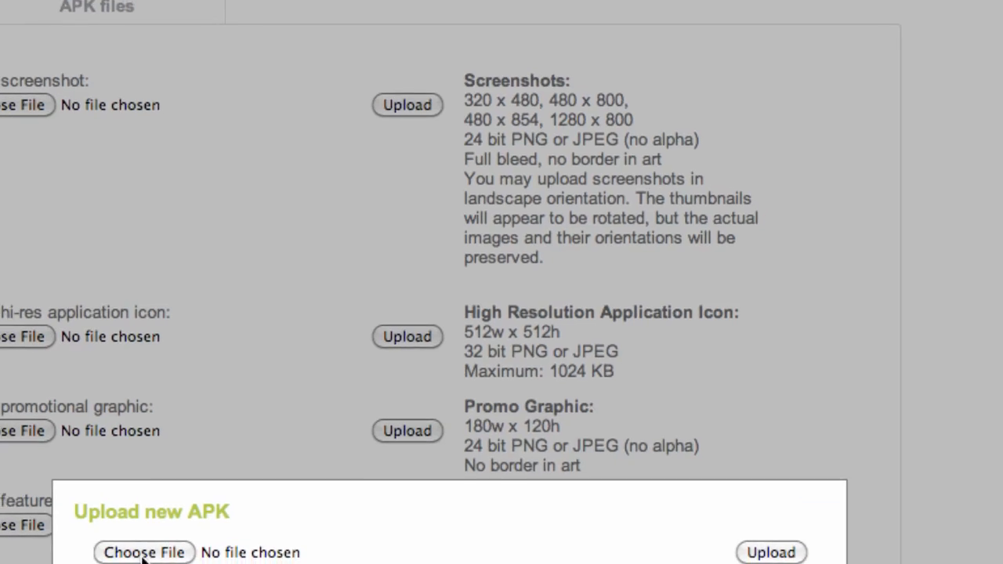
click(144, 552)
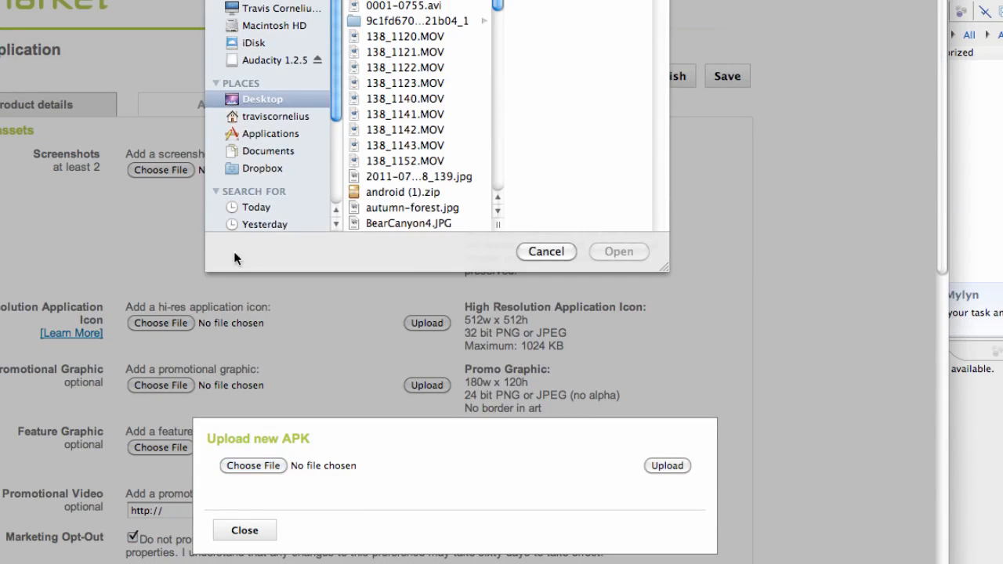
click(270, 150)
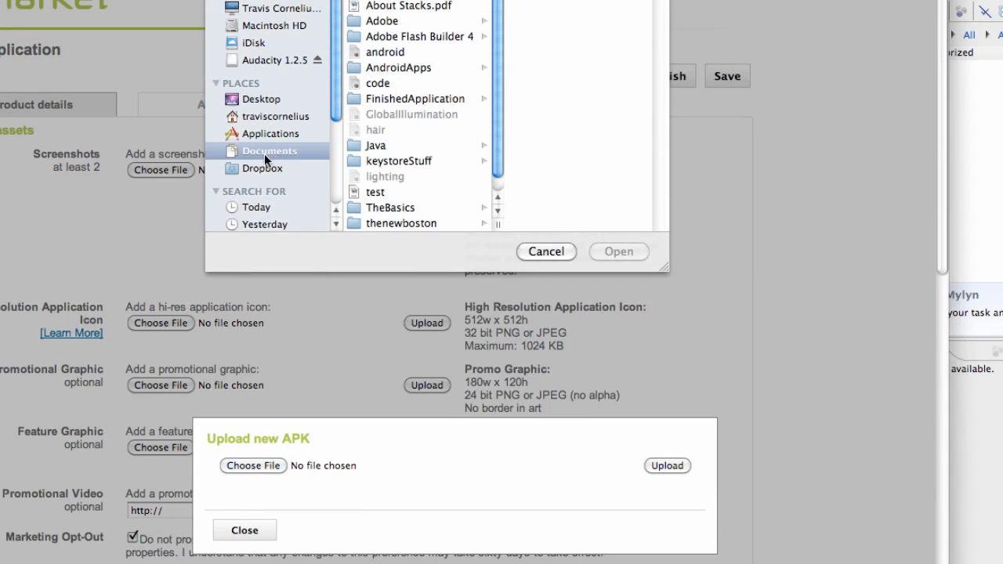
click(398, 67)
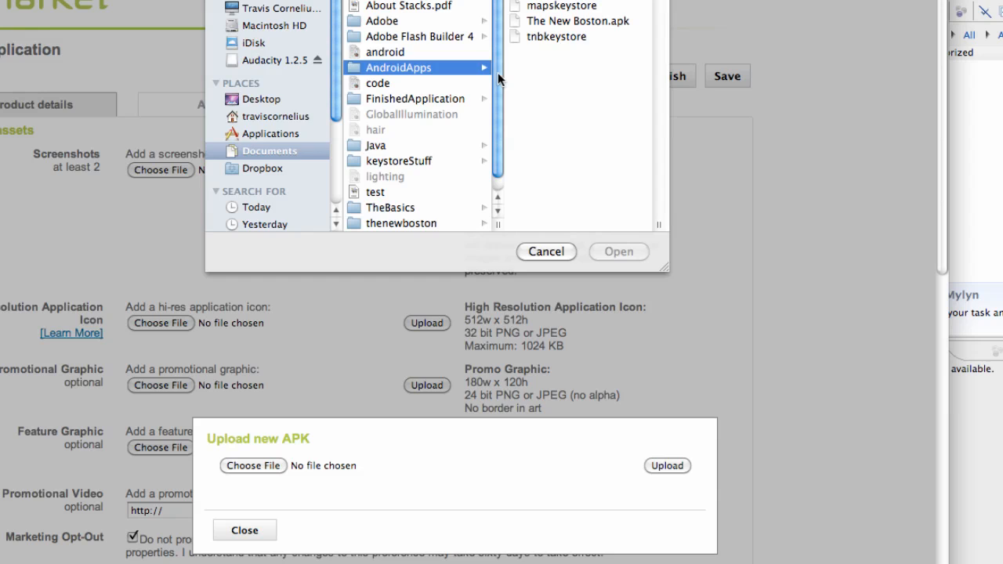
mouse_move(593, 30)
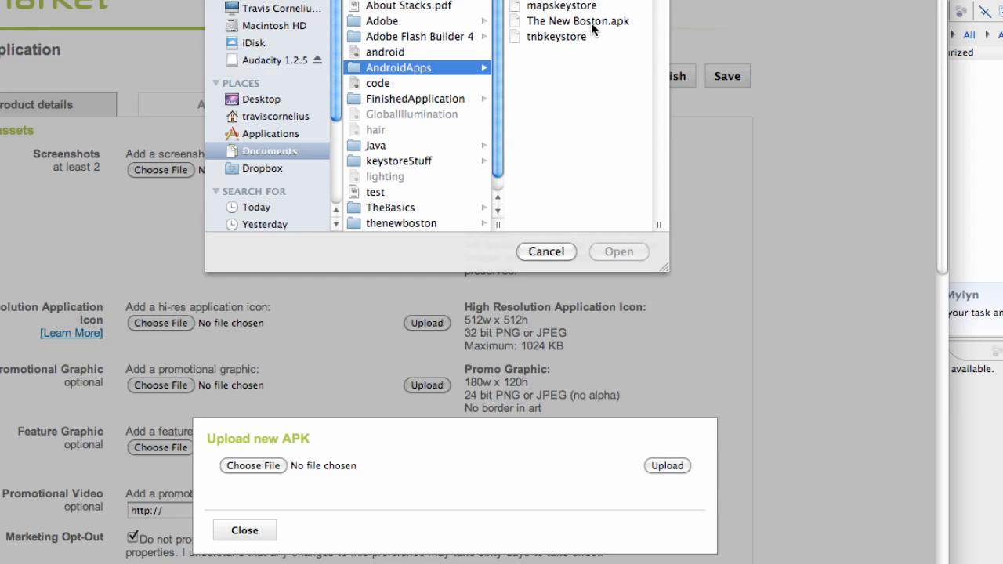
click(577, 20)
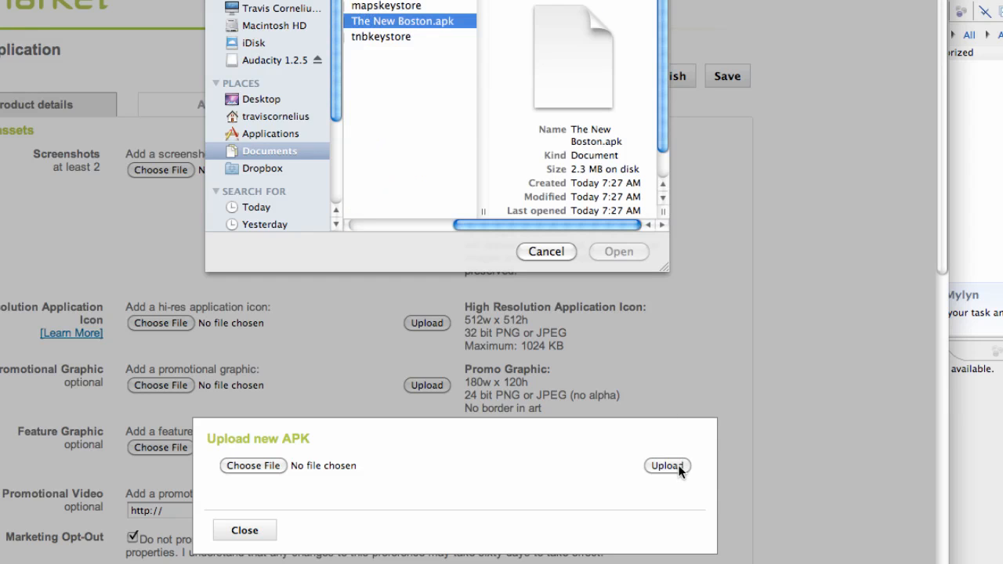
mouse_move(617, 251)
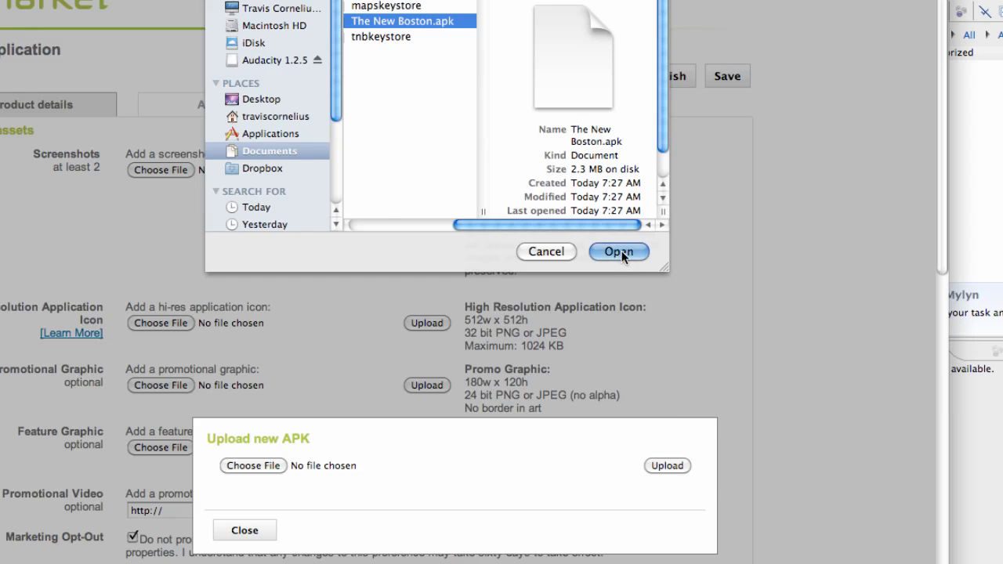
click(617, 251)
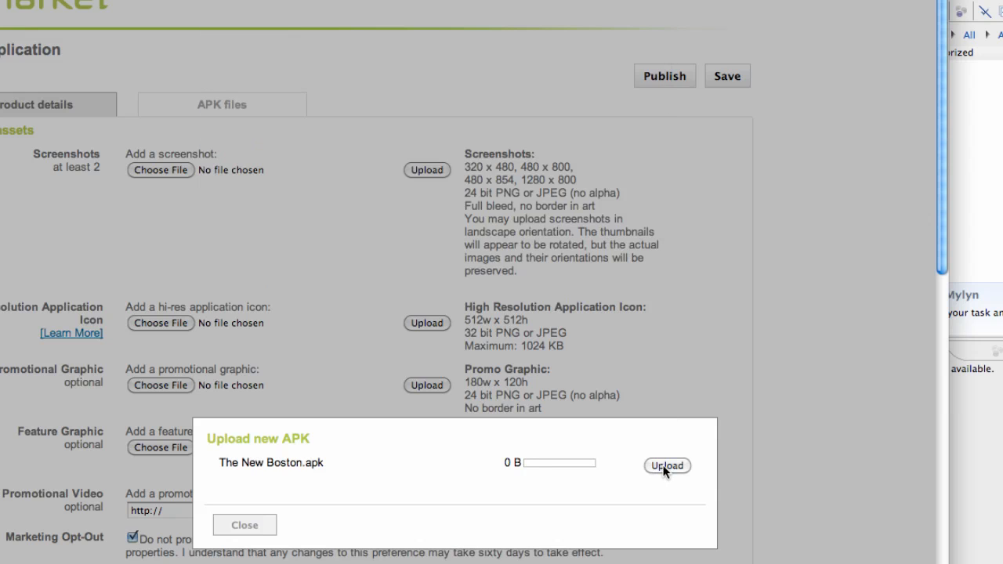
mouse_move(386, 539)
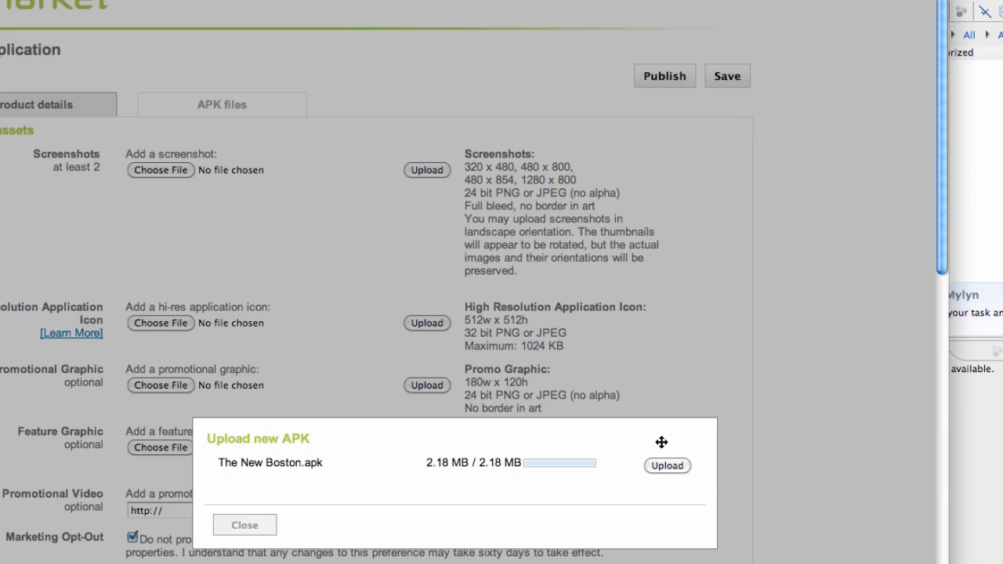
Upload The New Boston.apk and save it as a draft.
click(668, 465)
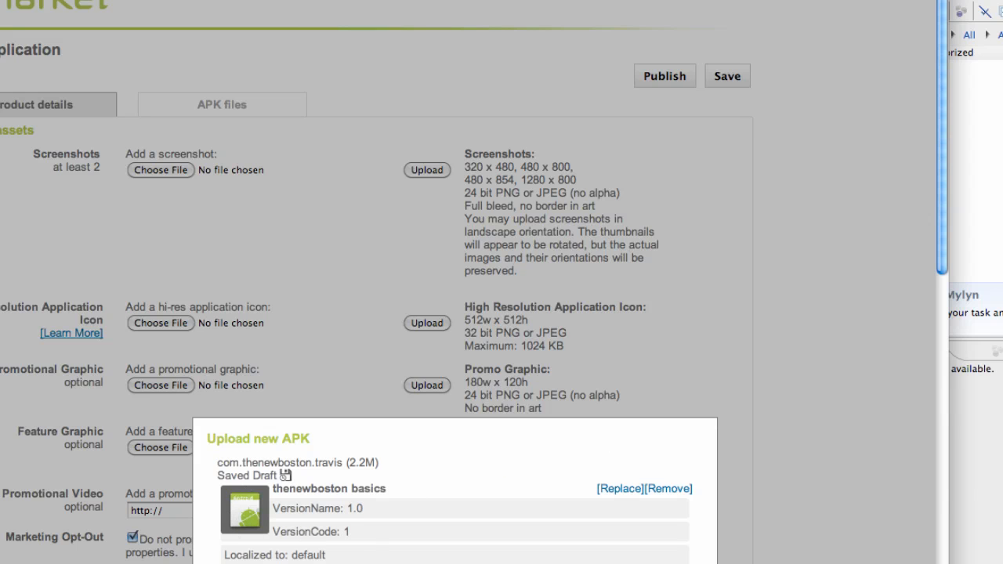
scroll(down, 3)
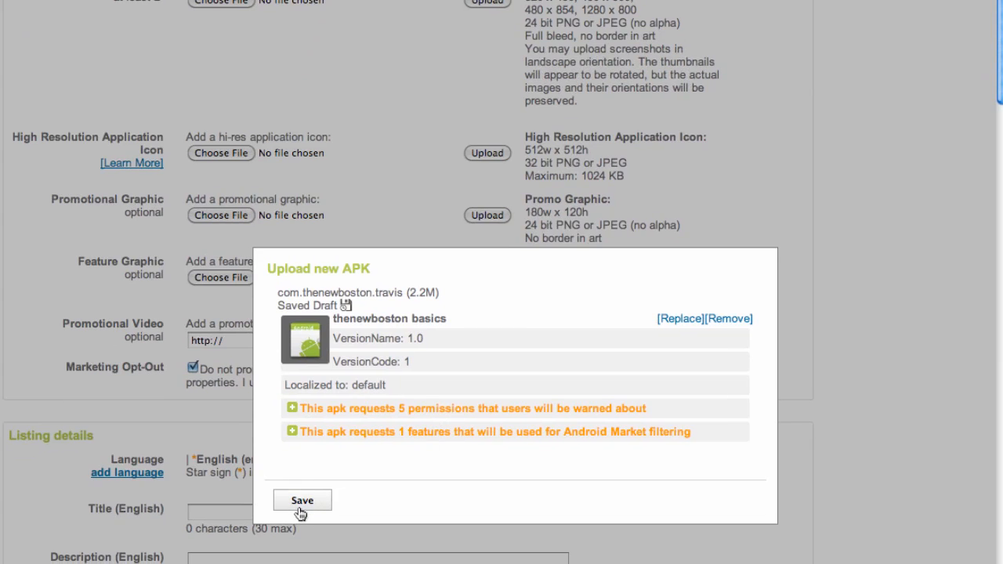
click(300, 500)
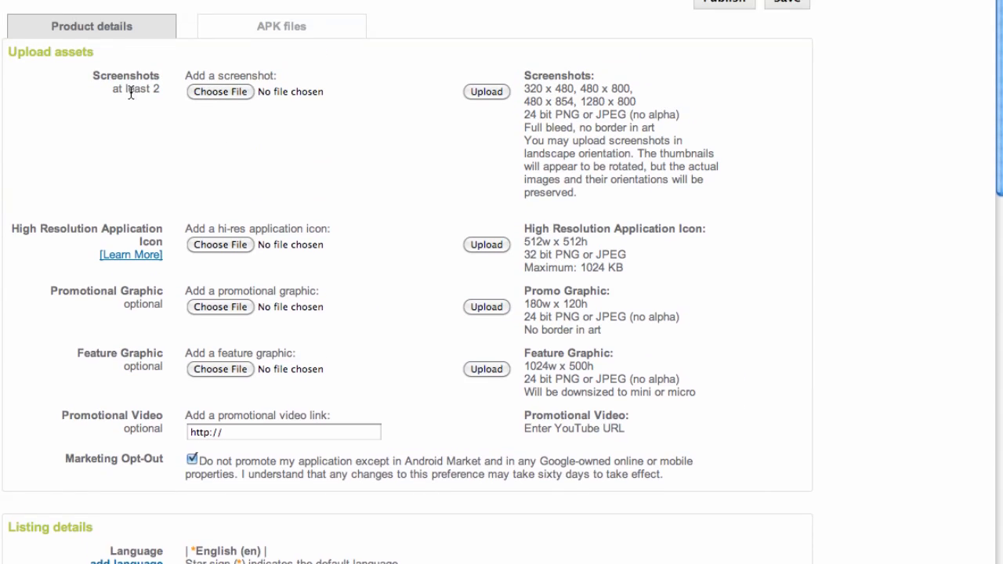
scroll(up, 3)
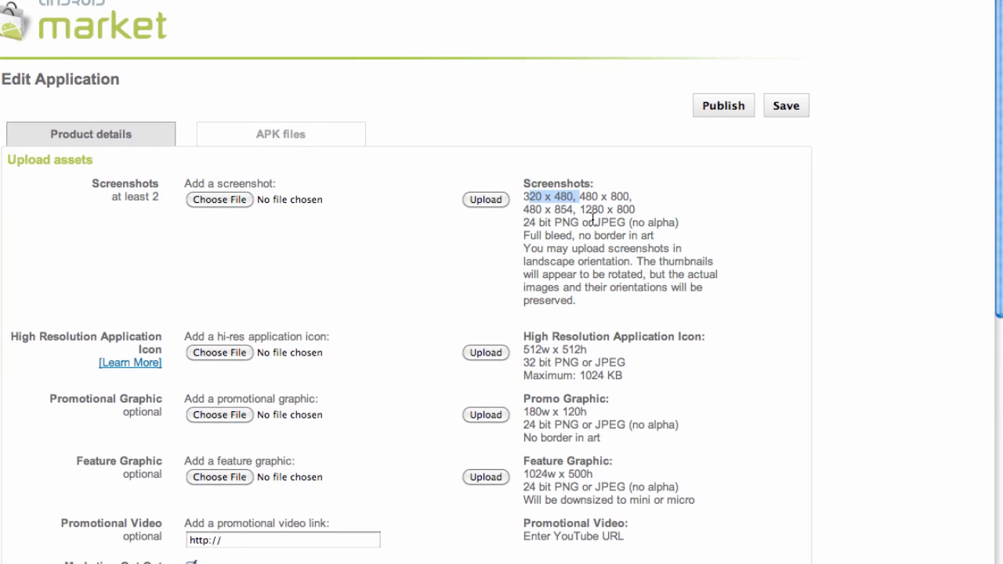
mouse_move(608, 223)
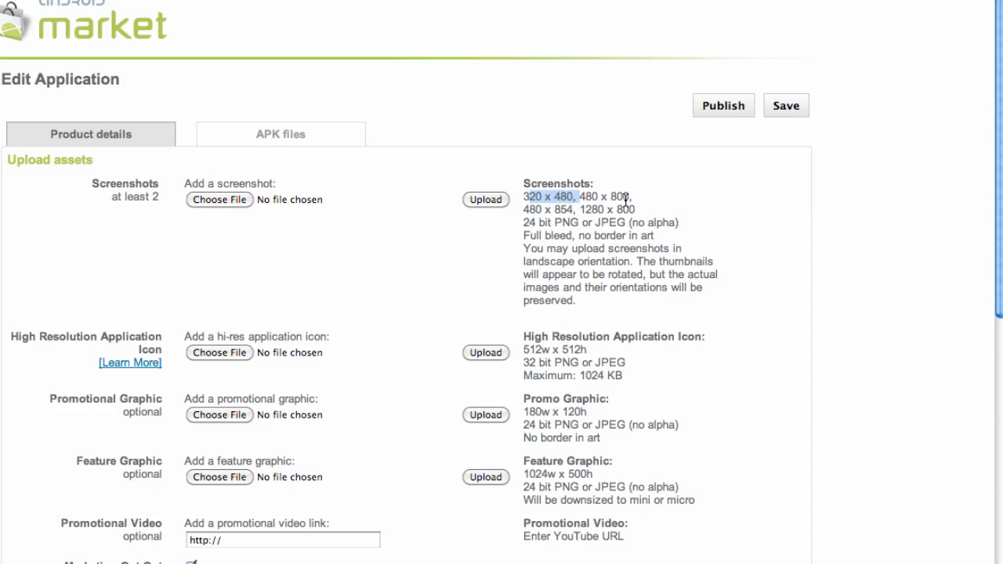
mouse_move(596, 197)
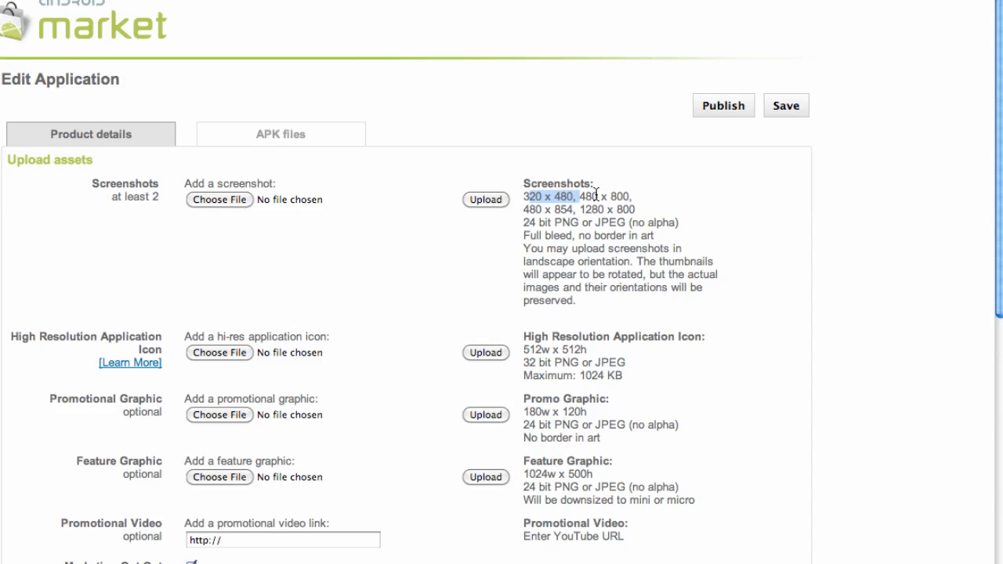
mouse_move(458, 254)
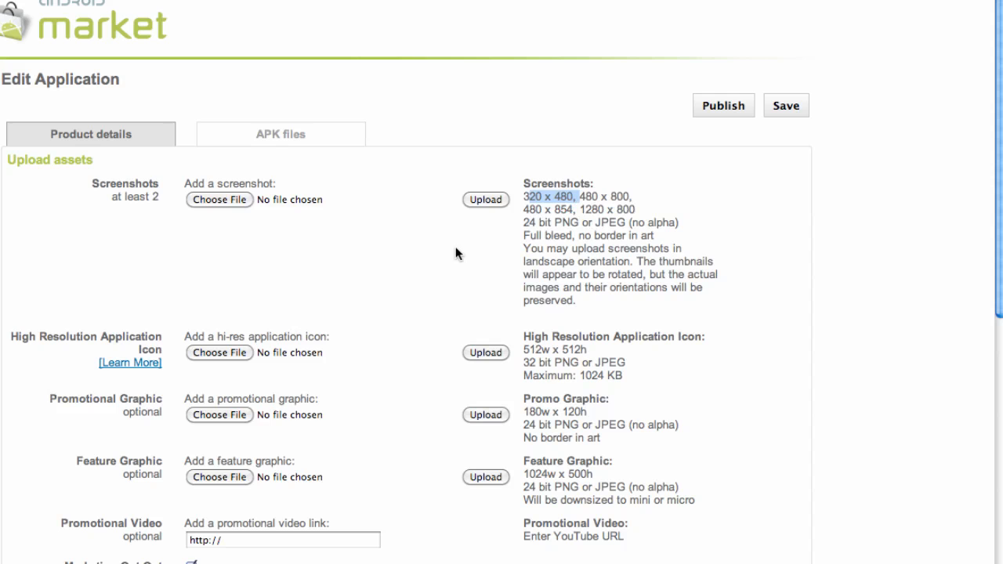
Add screenboston.png from the Desktop as the first screenshot.
click(220, 199)
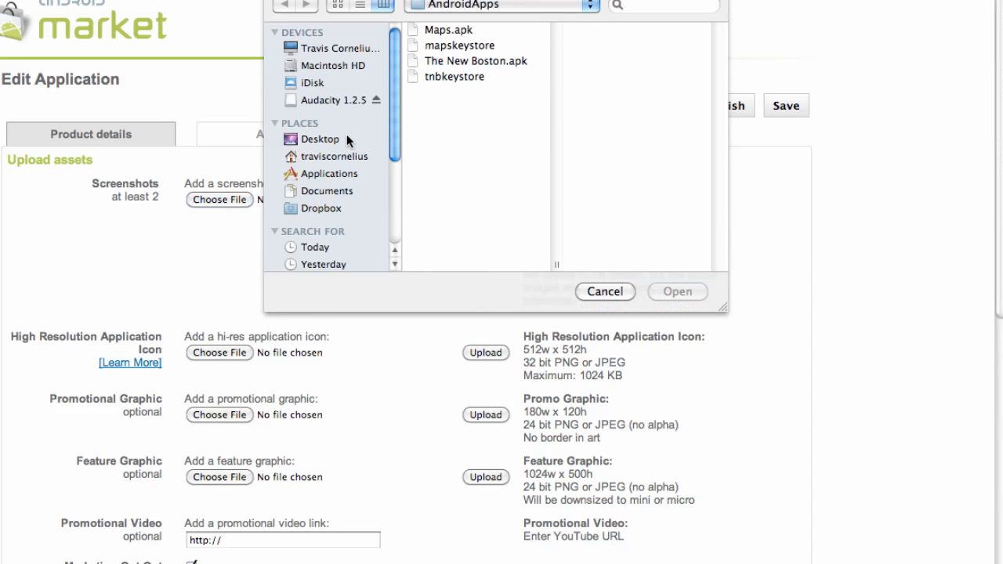
click(320, 138)
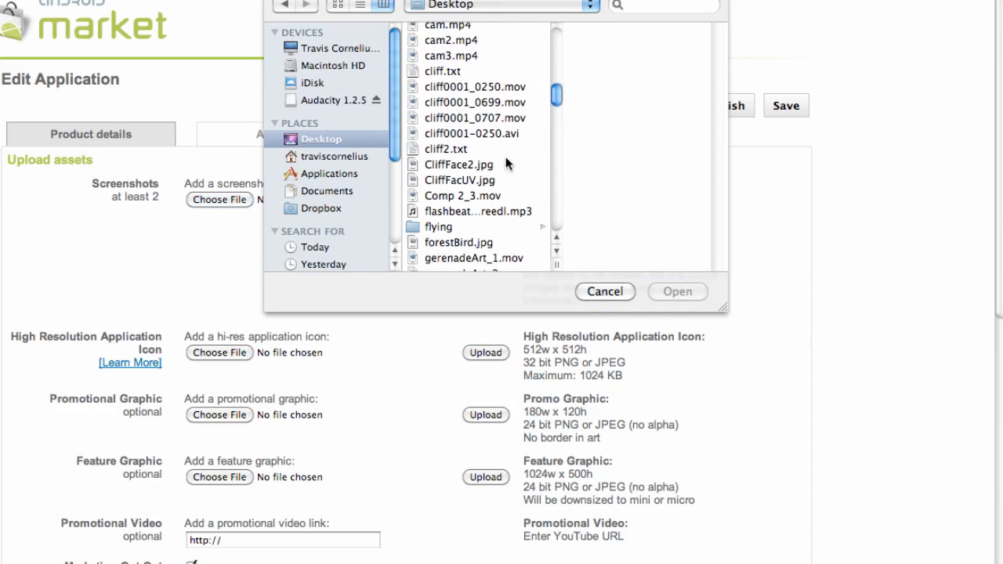
scroll(down, 3)
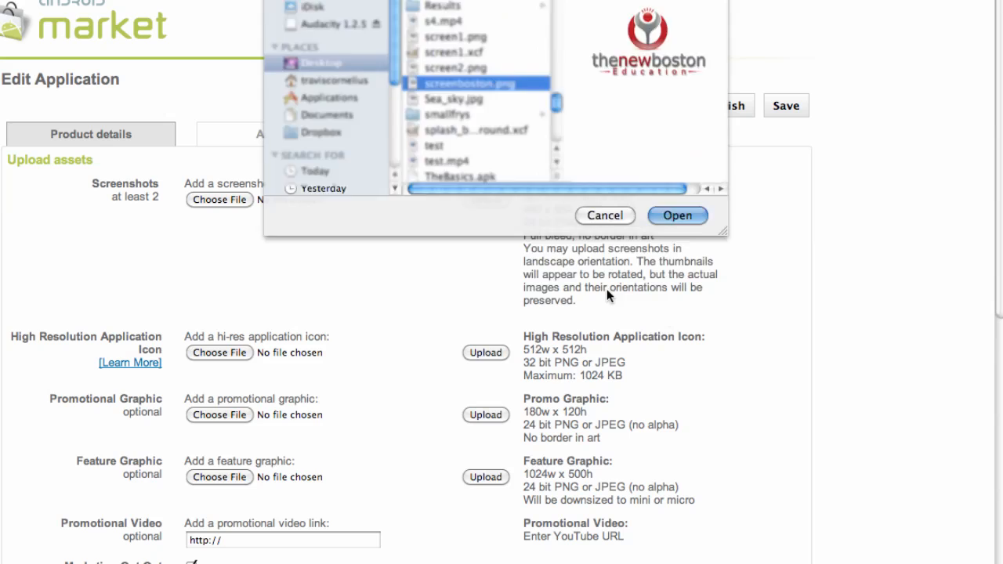
click(677, 216)
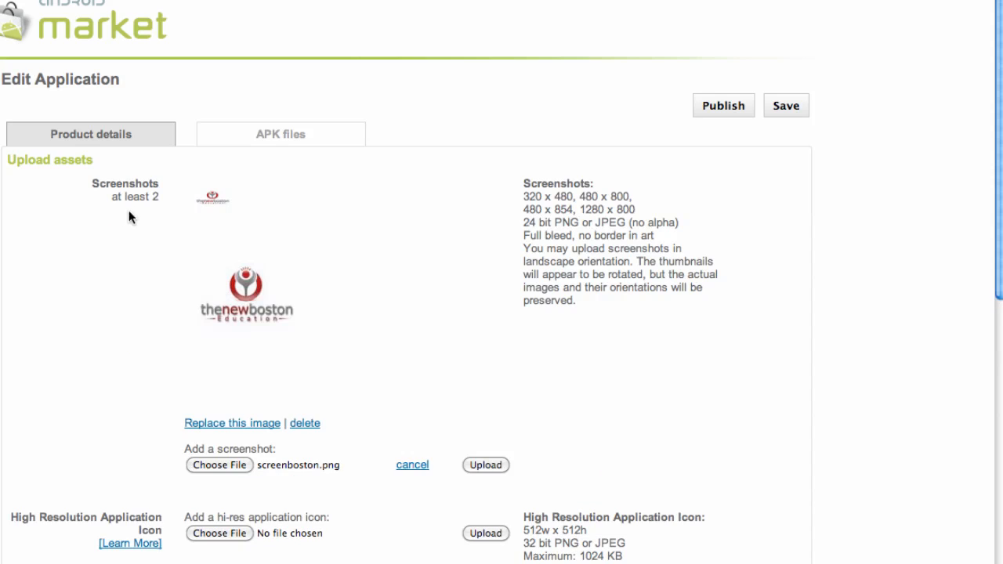
mouse_move(241, 410)
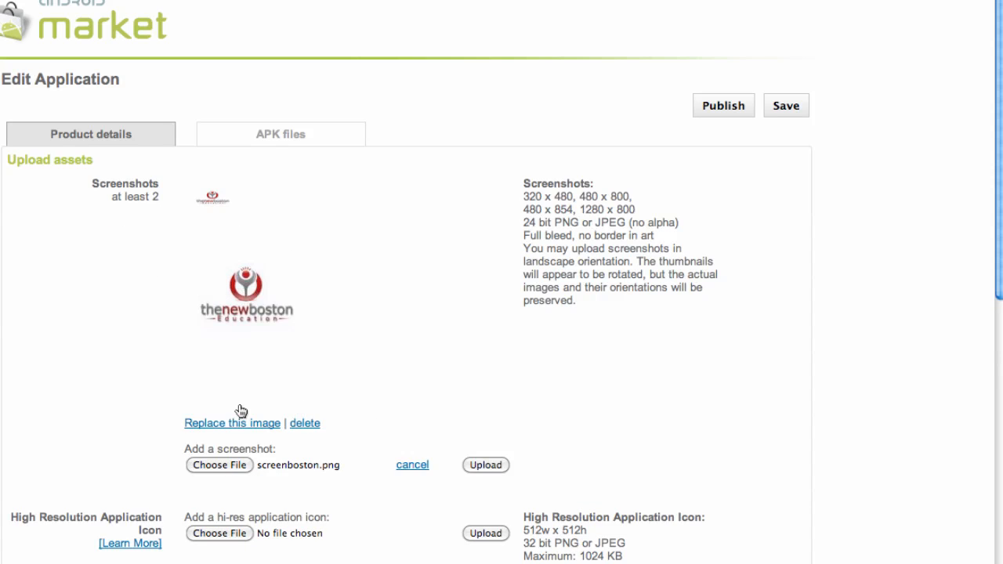
Add and upload bostonmaps.png as the second screenshot.
click(219, 464)
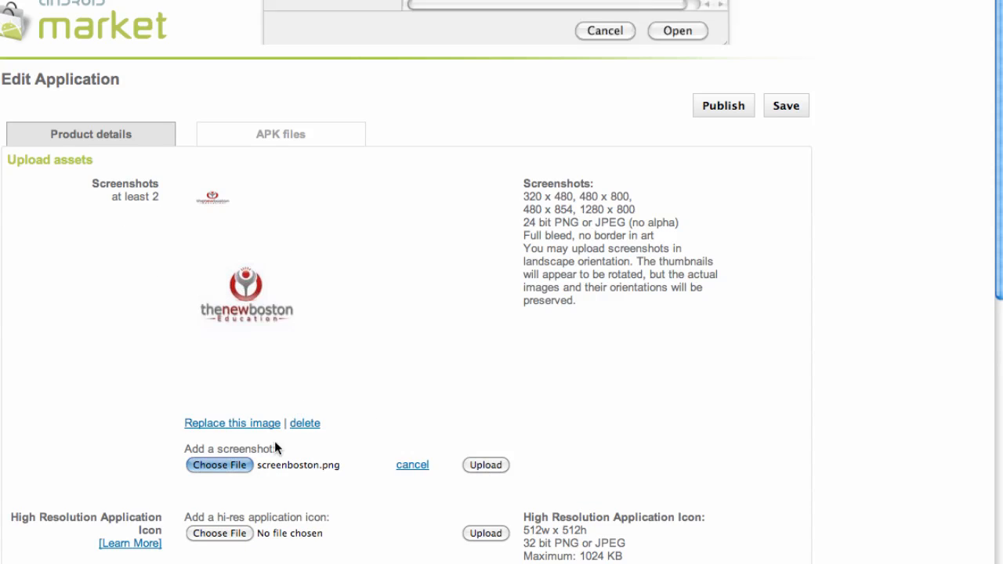
click(464, 232)
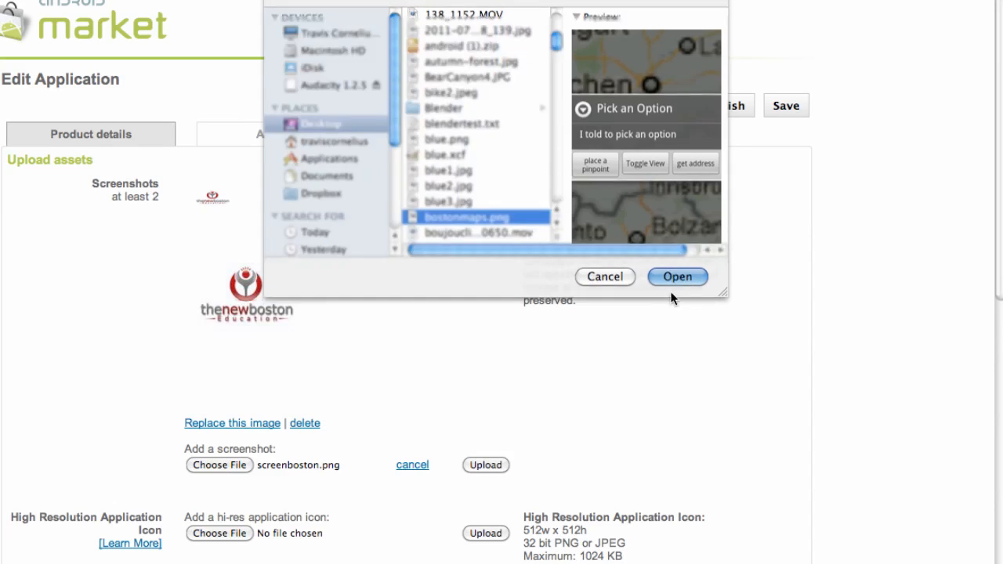
click(677, 276)
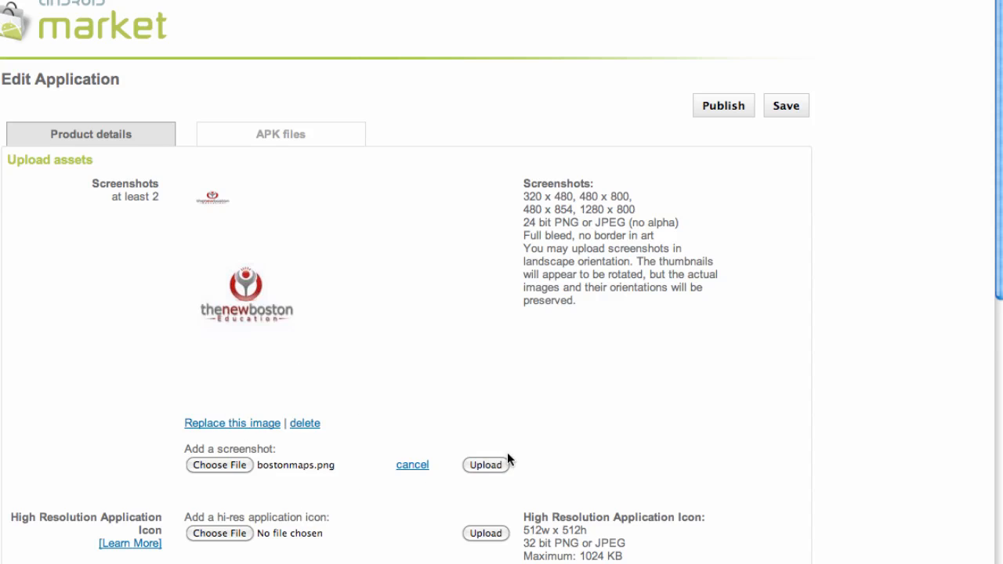
click(486, 464)
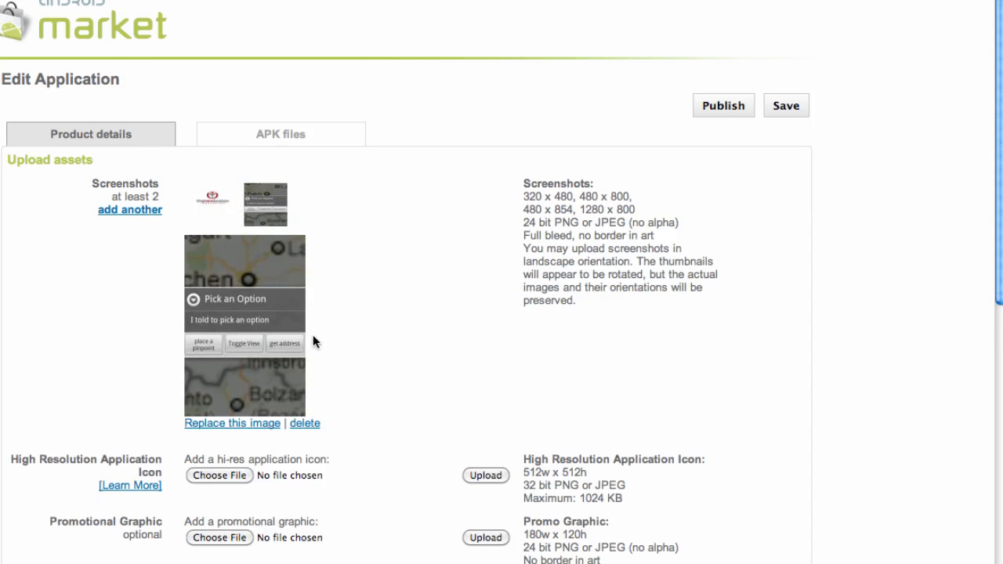
mouse_move(252, 438)
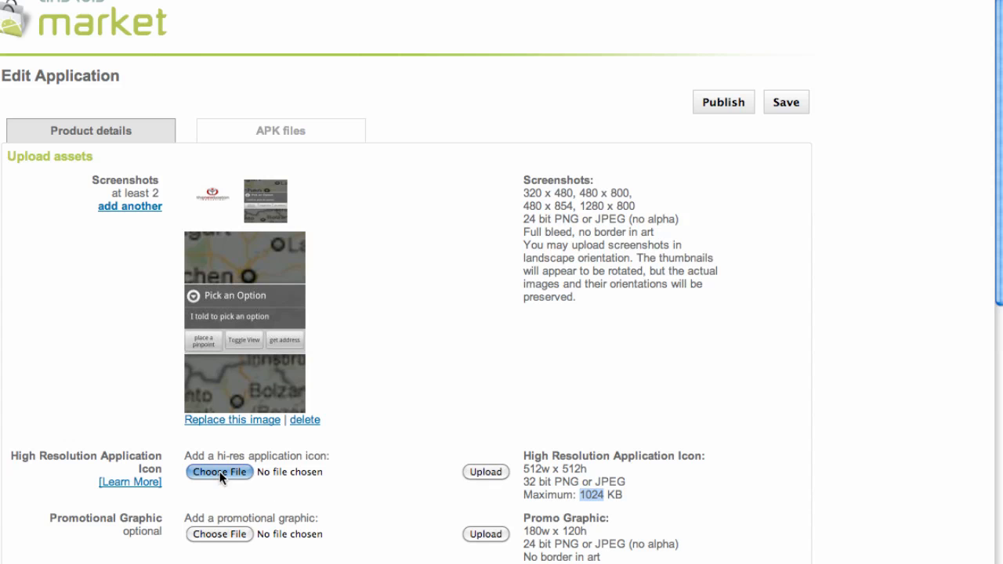
Upload thenewboston512.png as the high resolution application icon.
click(219, 470)
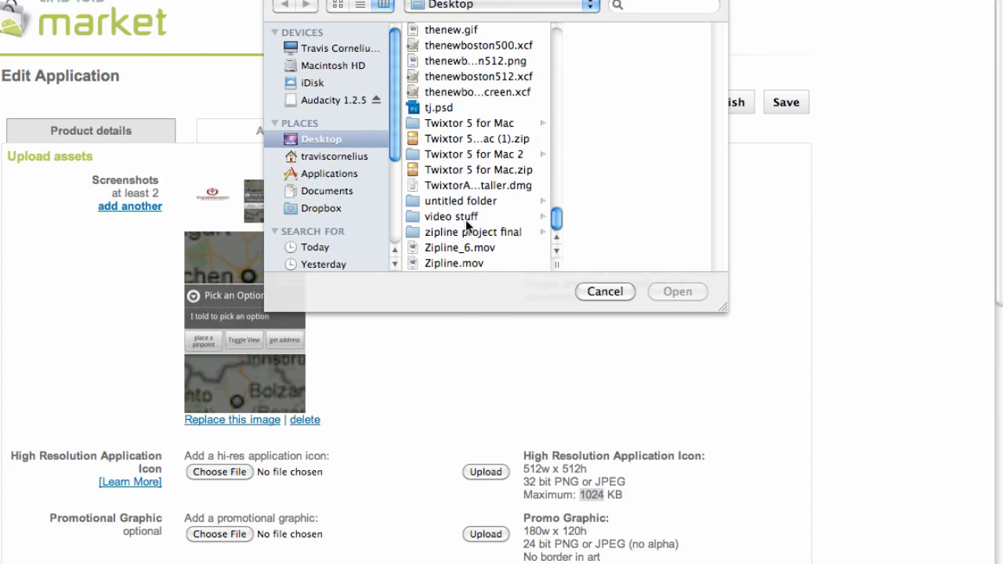
click(467, 59)
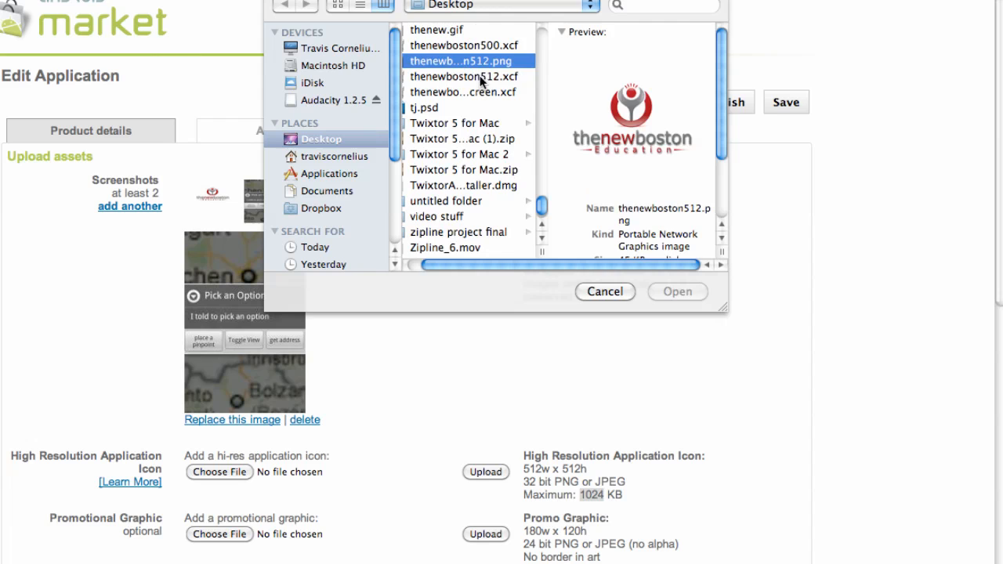
click(677, 292)
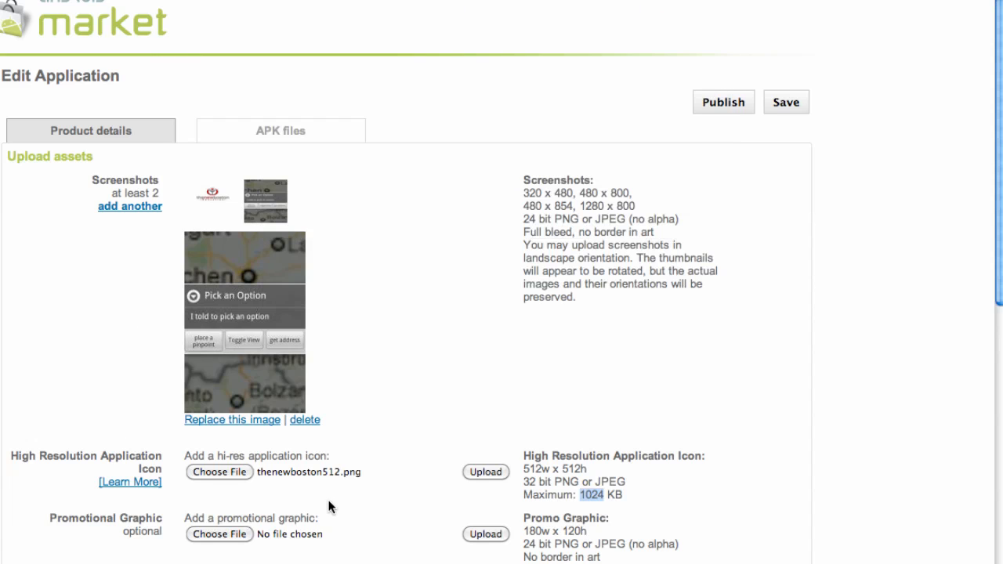
click(486, 472)
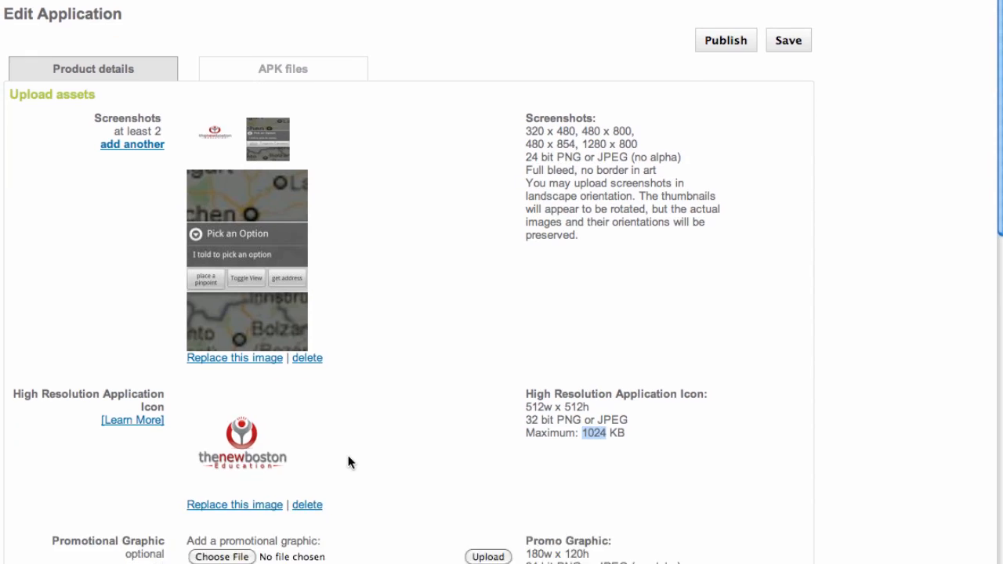
Enter the English title 'thenewboston basics' and the app's description in Listing details.
scroll(down, 3)
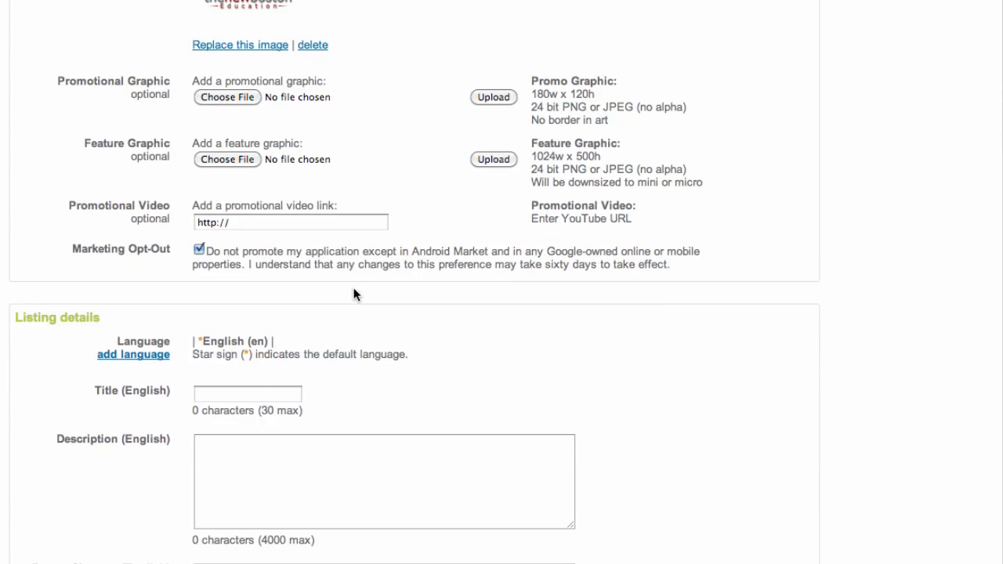
scroll(down, 3)
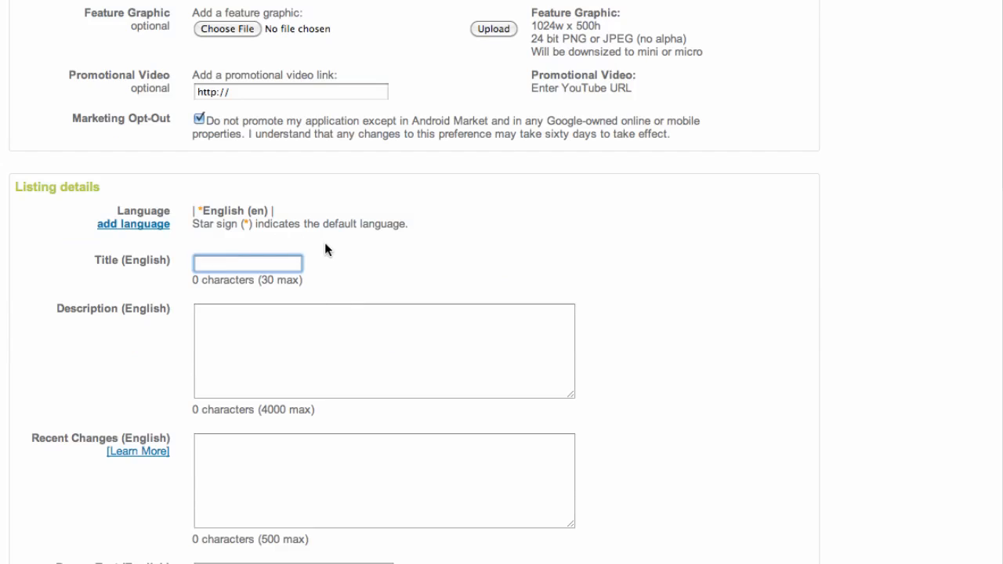
text(thenewboston)
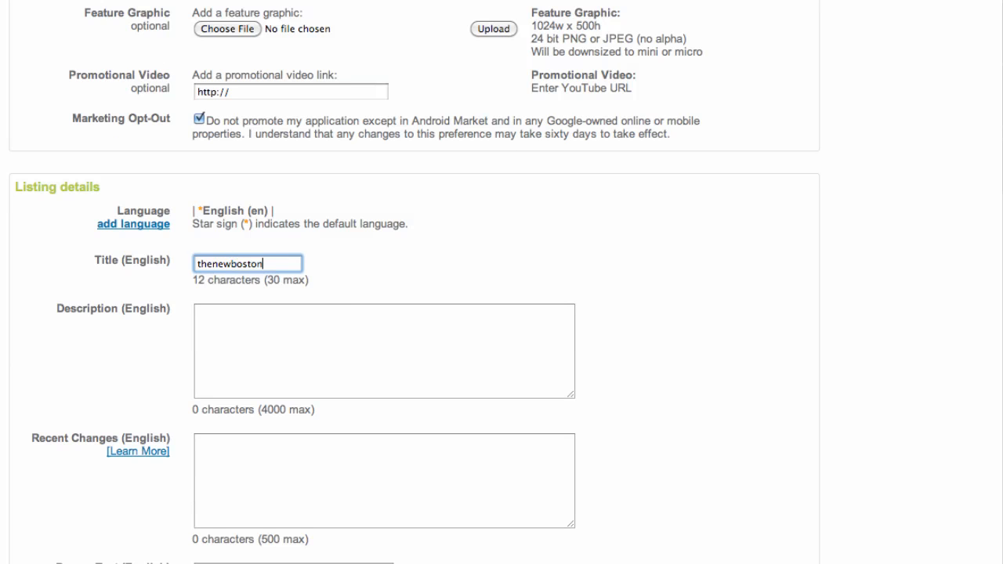
text(basics)
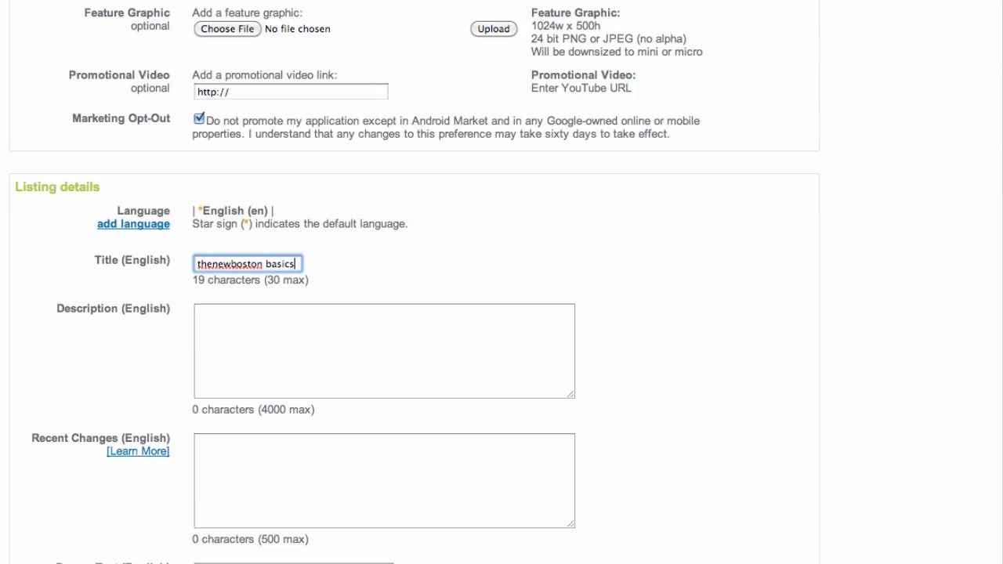
text(This)
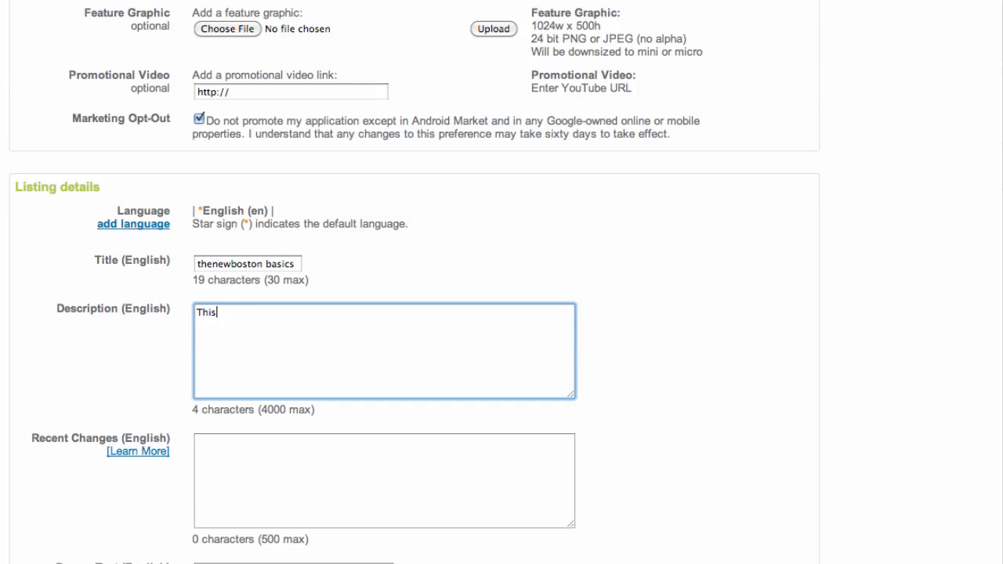
text(" ")
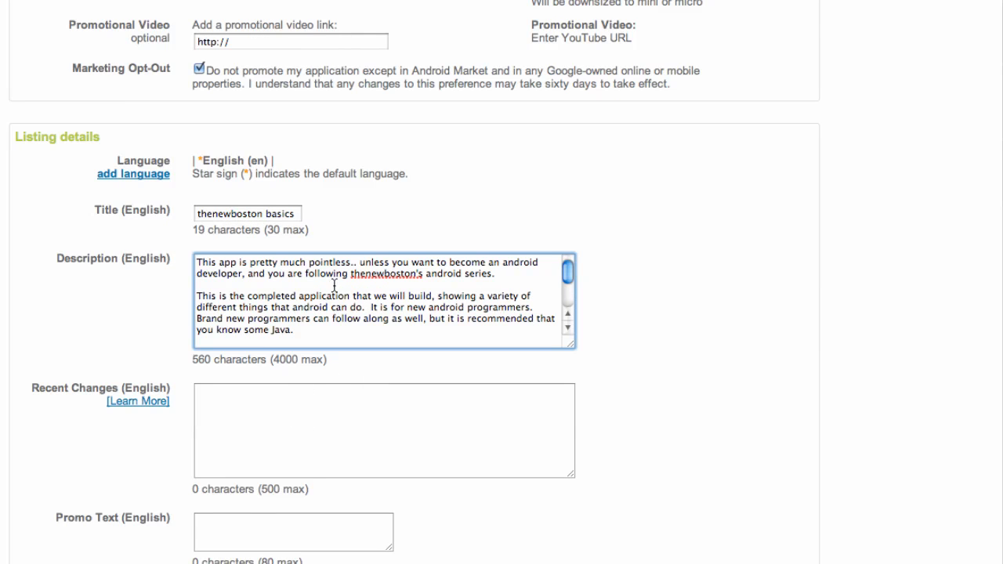
mouse_move(326, 317)
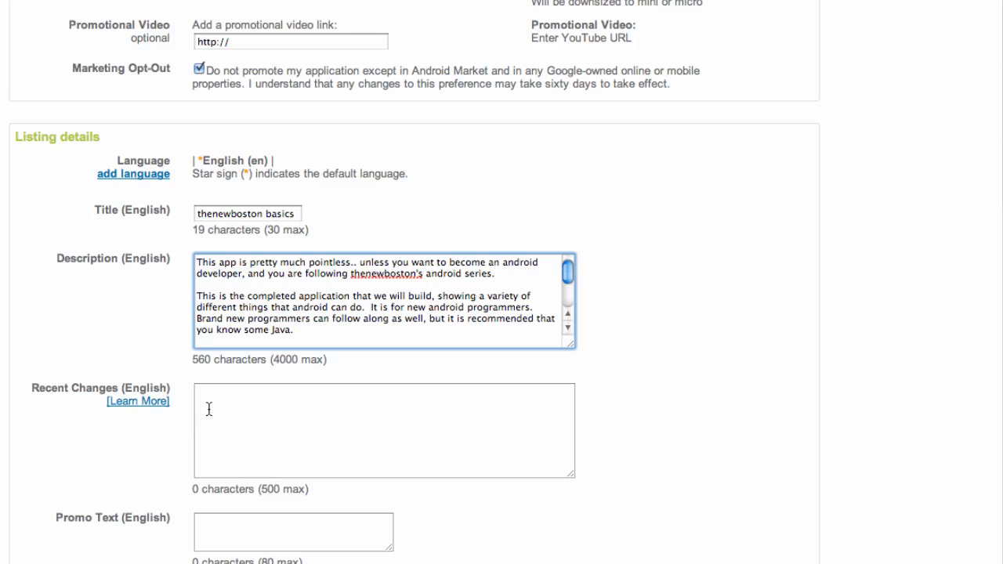
click(382, 430)
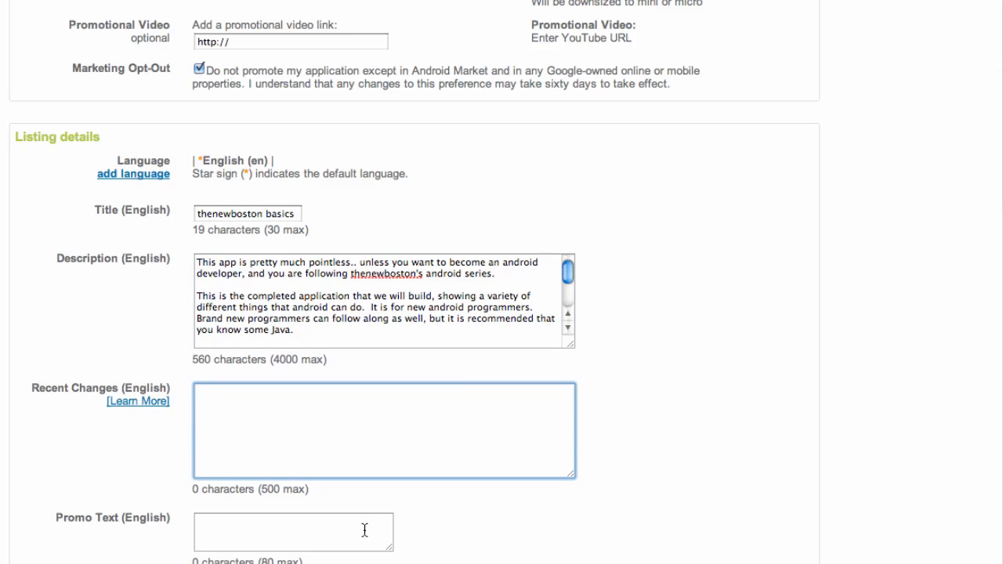
scroll(down, 3)
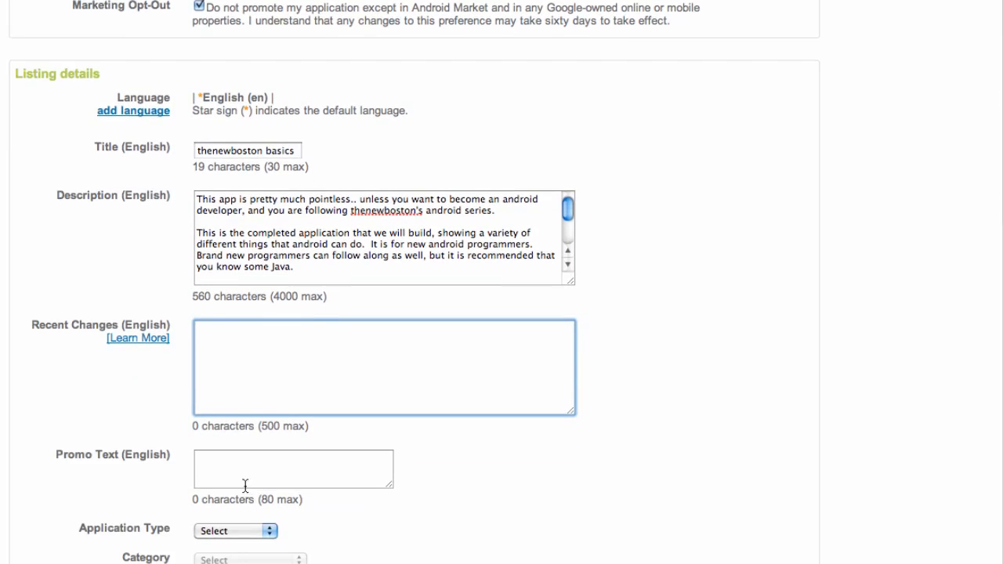
Set Application Type to Applications and Category to Education.
scroll(down, 3)
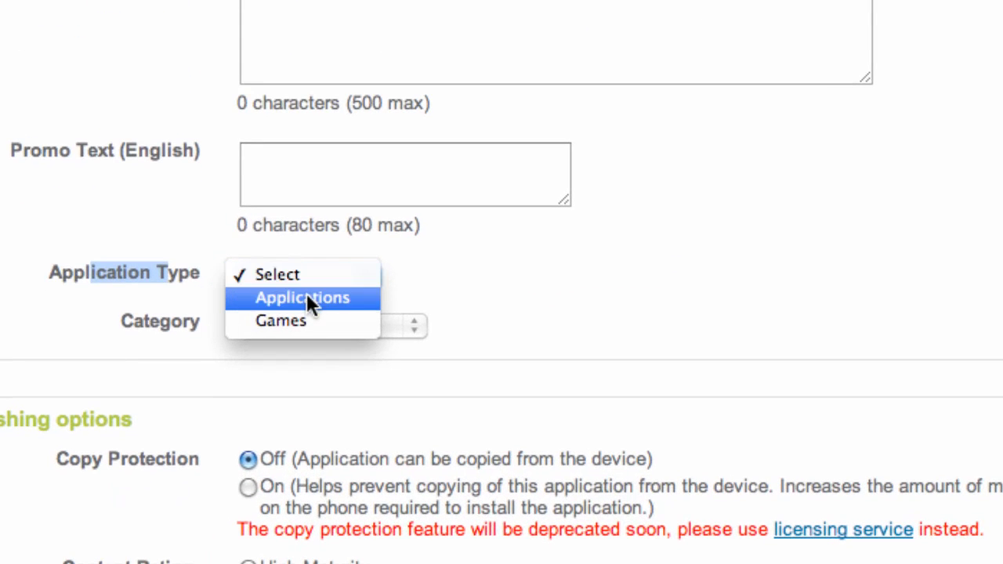
click(301, 298)
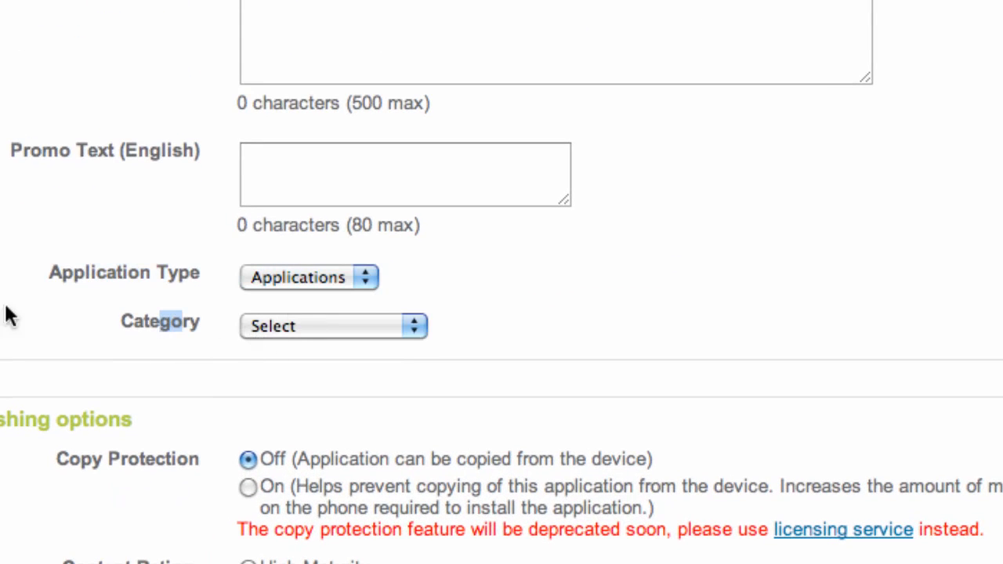
click(332, 326)
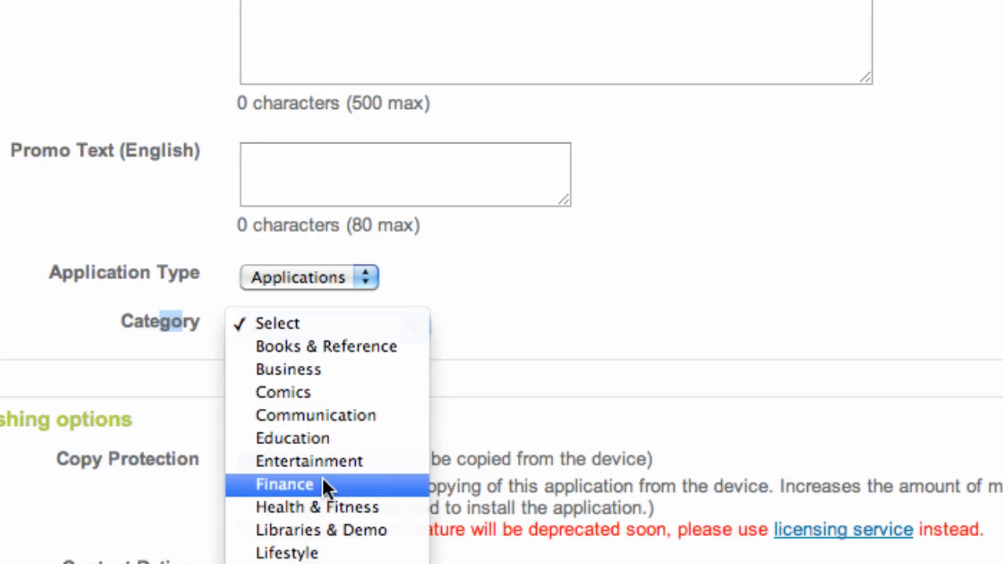
click(291, 439)
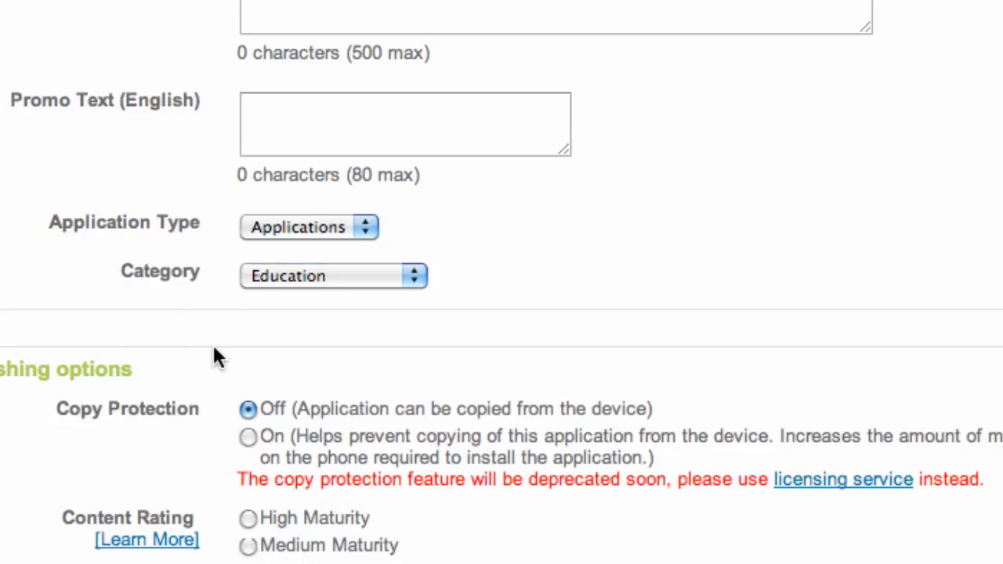
scroll(down, 3)
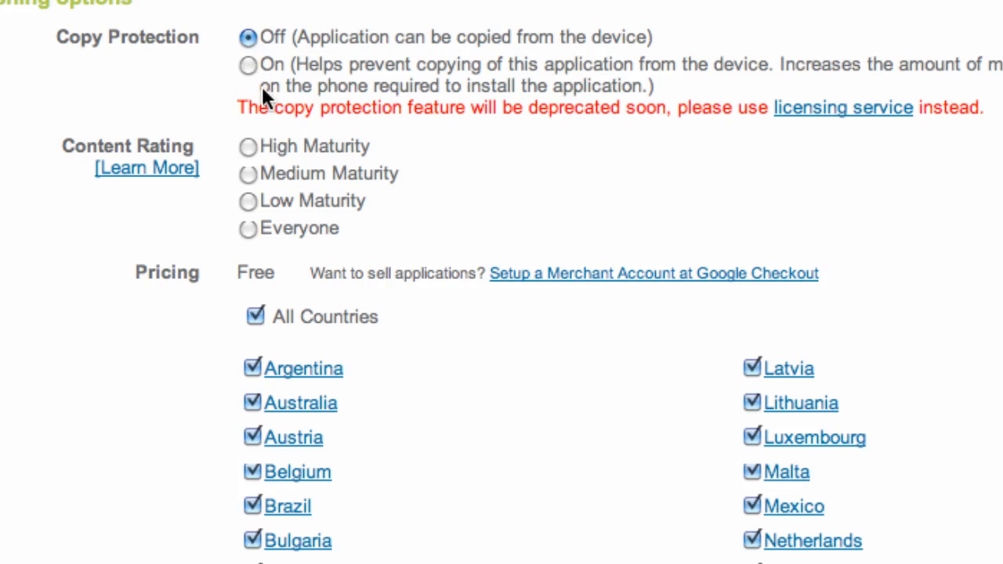
Set the content rating to Everyone, leaving copy protection off.
scroll(down, 3)
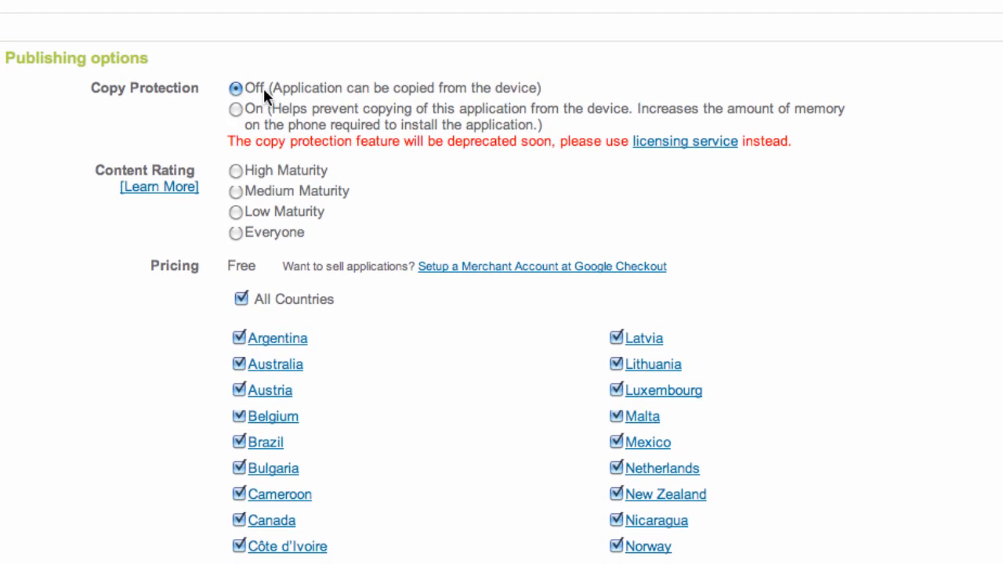
mouse_move(388, 124)
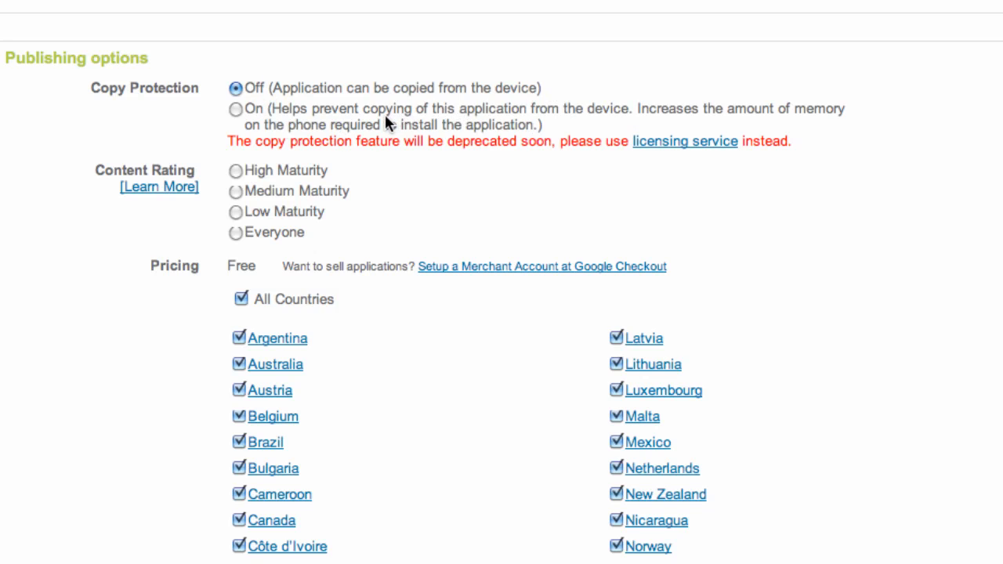
mouse_move(263, 116)
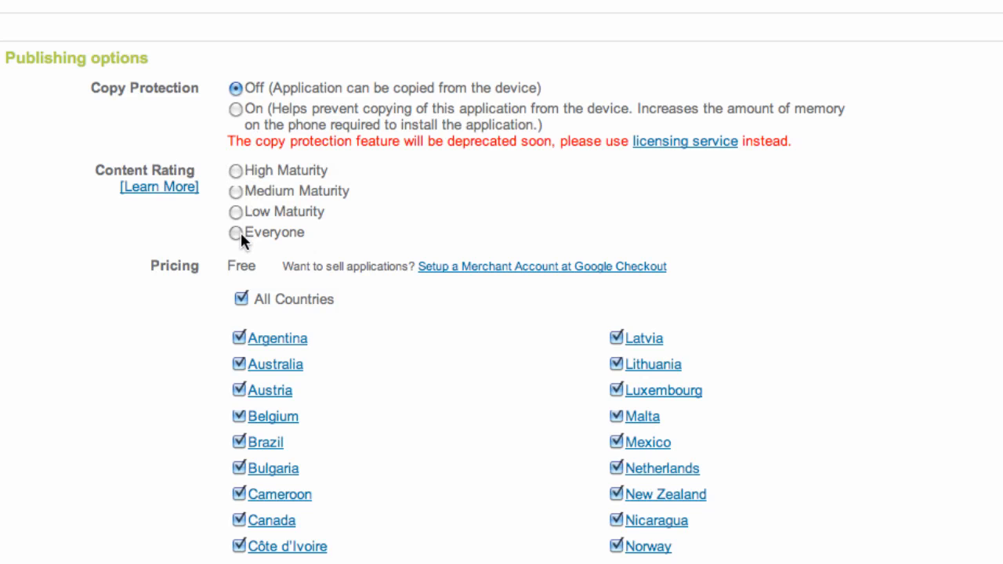
click(235, 231)
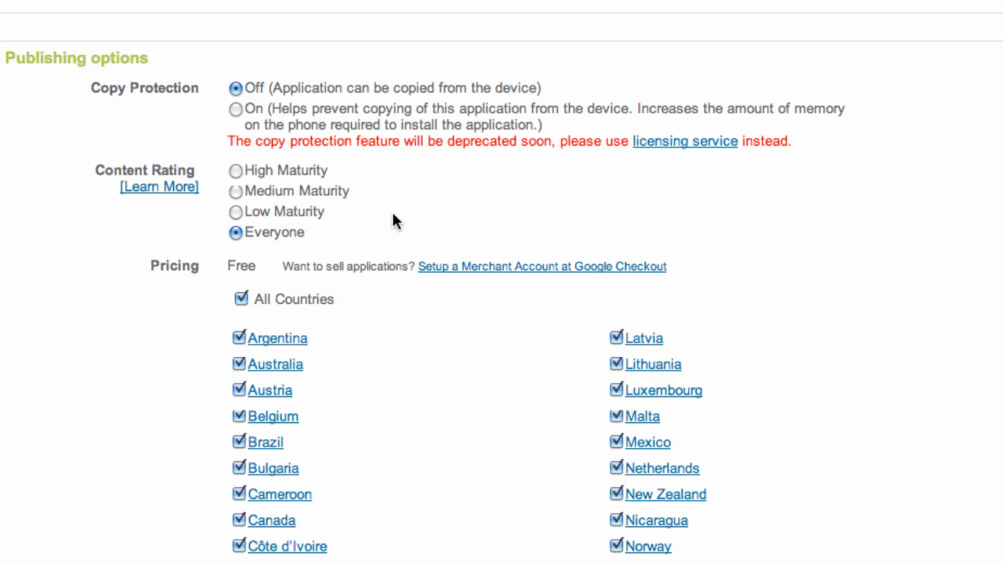
mouse_move(327, 239)
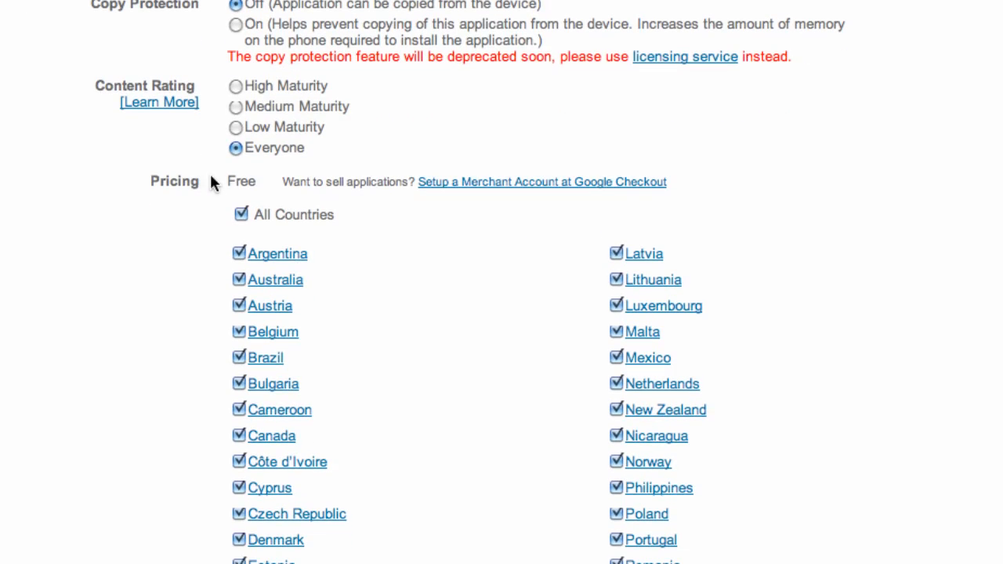
mouse_move(500, 188)
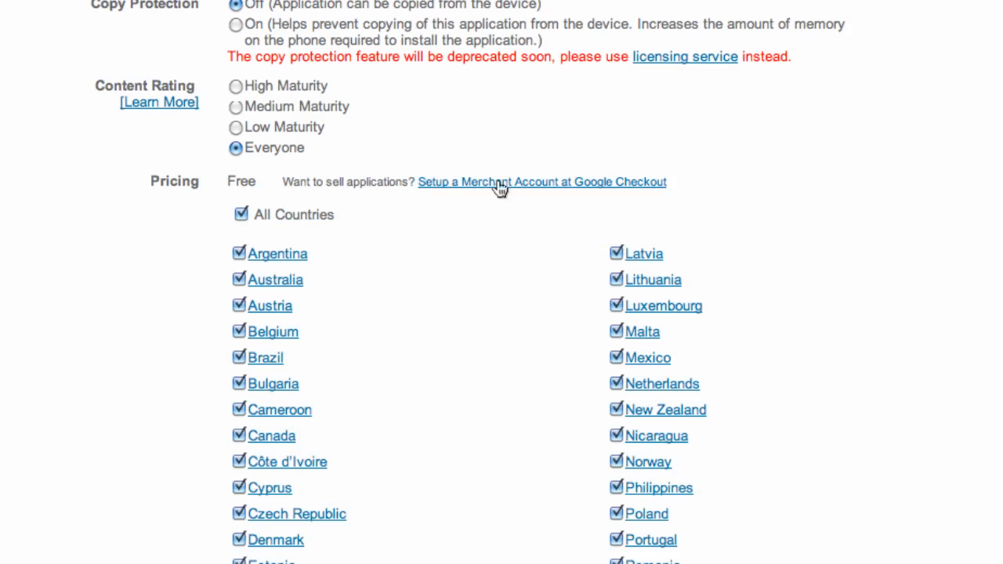
mouse_move(313, 196)
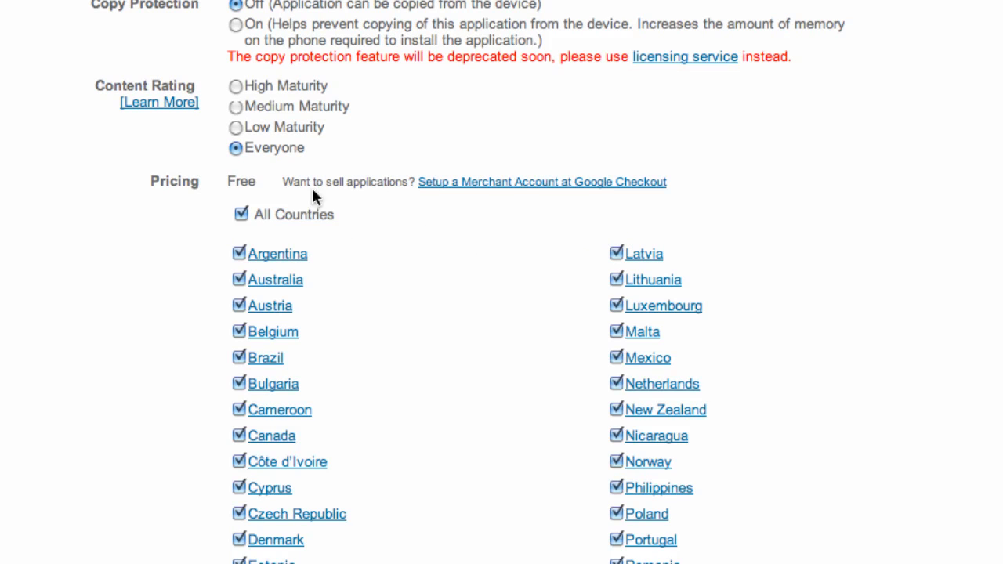
mouse_move(283, 188)
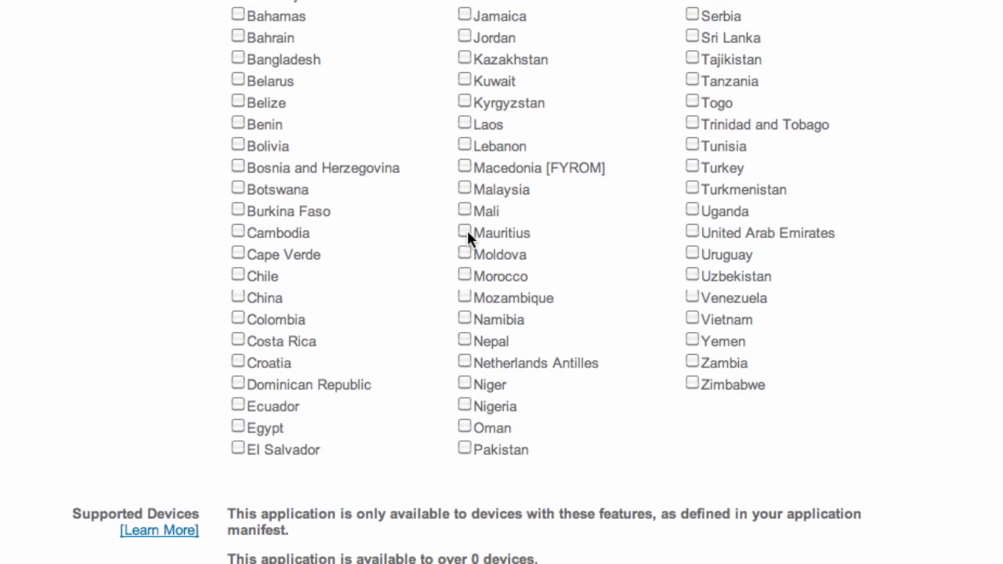
scroll(down, 3)
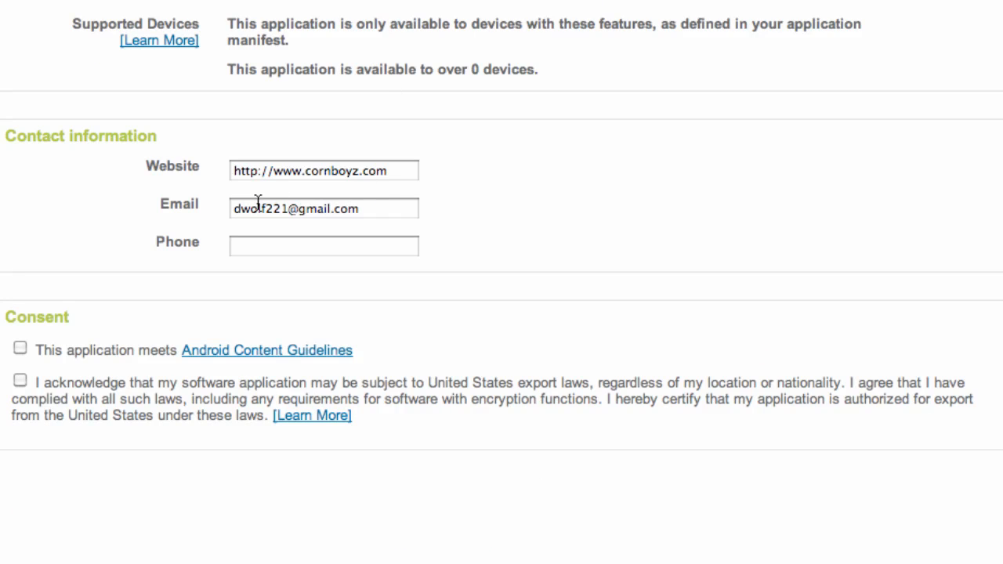
click(323, 170)
text(m)
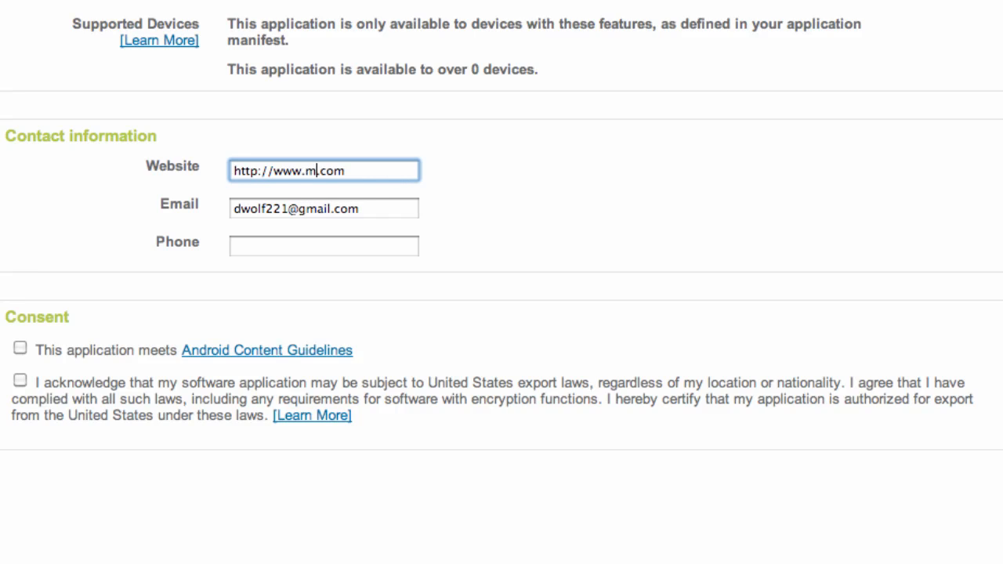
text(ybring)
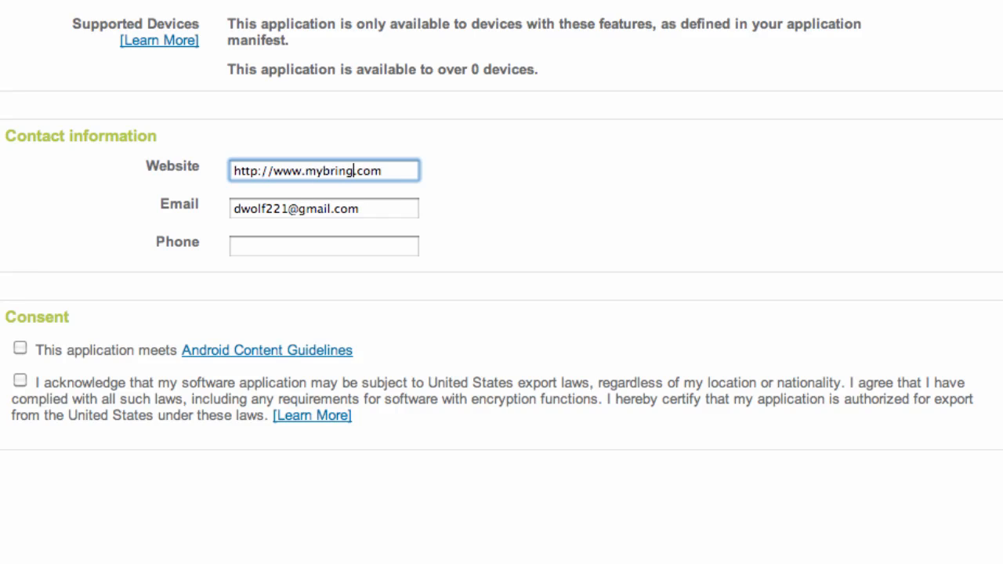
text(back)
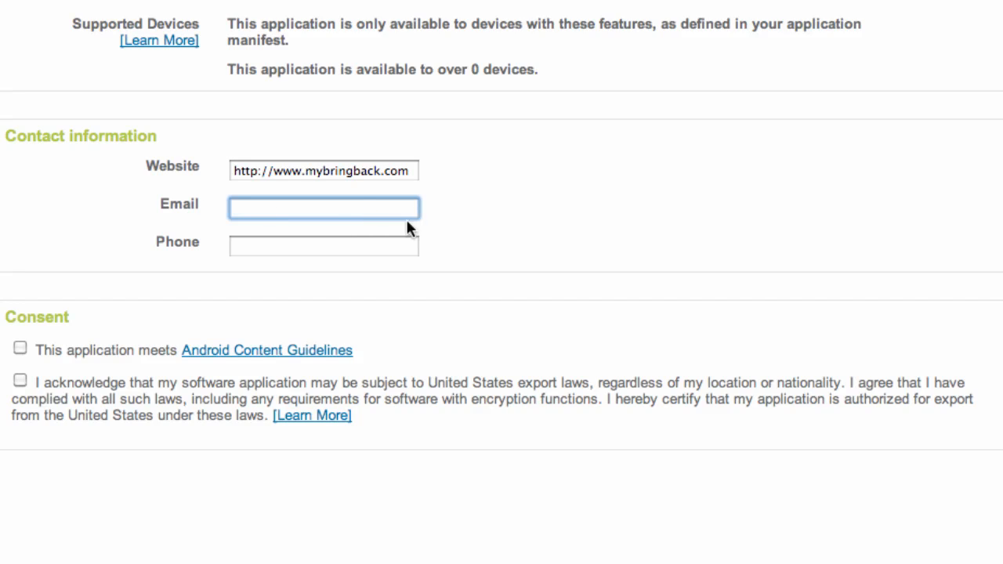
Accept the Android Content Guidelines and United States export laws consent statements.
click(20, 348)
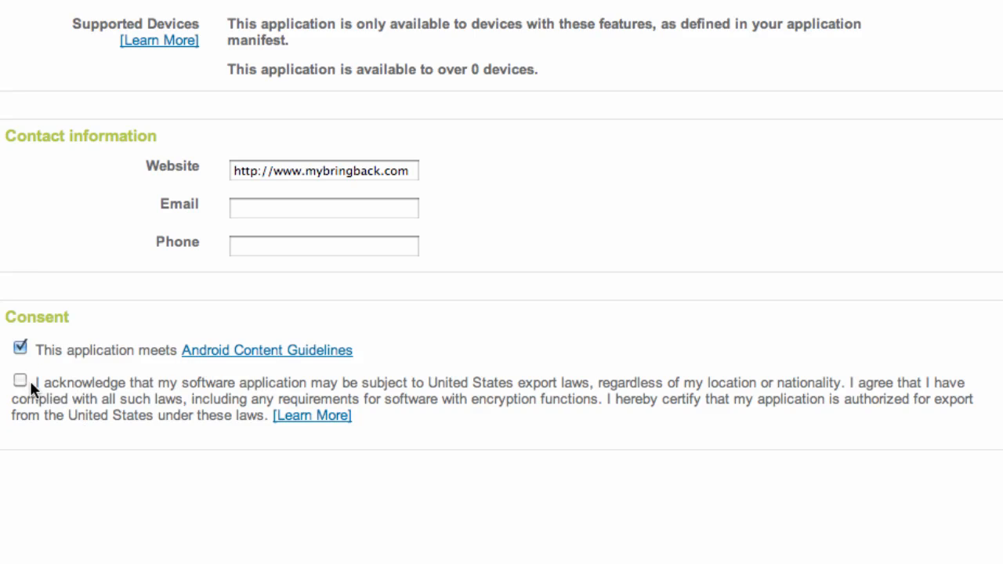
click(21, 381)
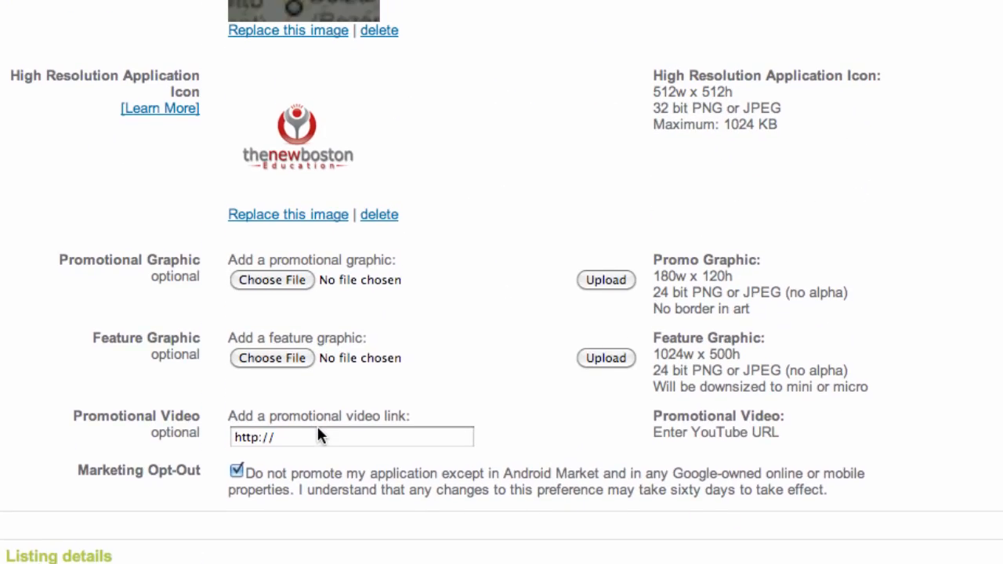
Activate the version 1 APK and publish thenewboston basics 1.0 from Product details.
click(358, 97)
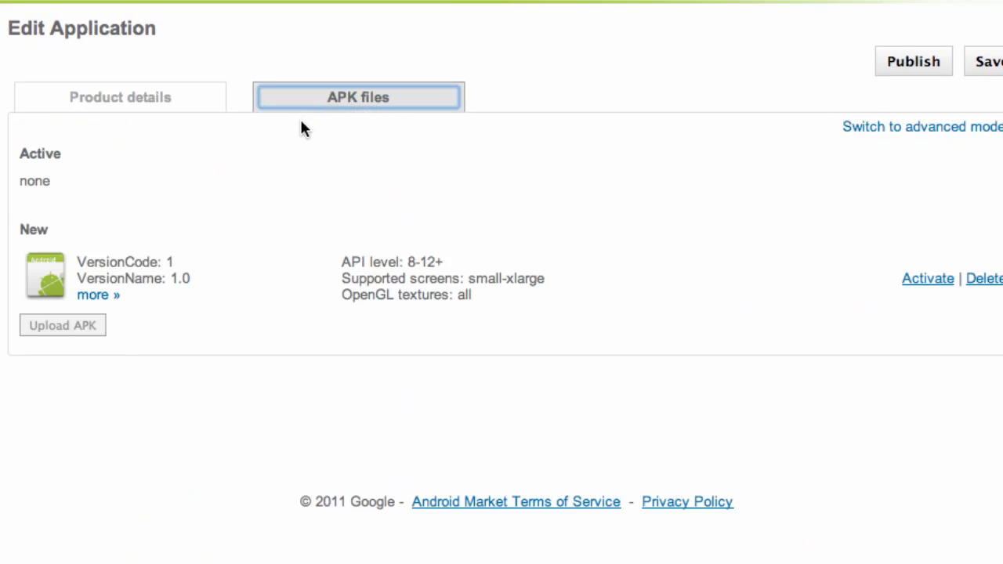
mouse_move(348, 117)
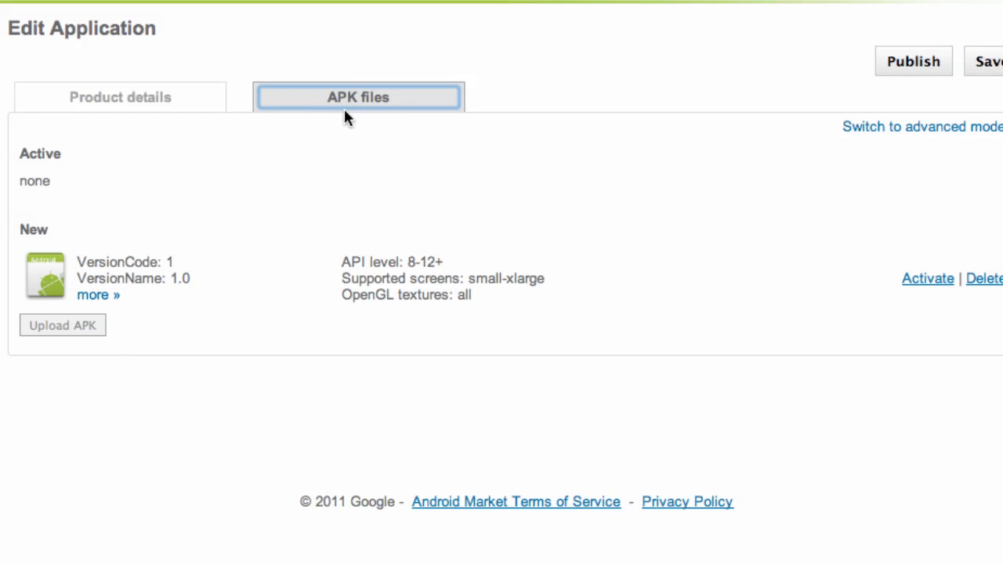
mouse_move(928, 279)
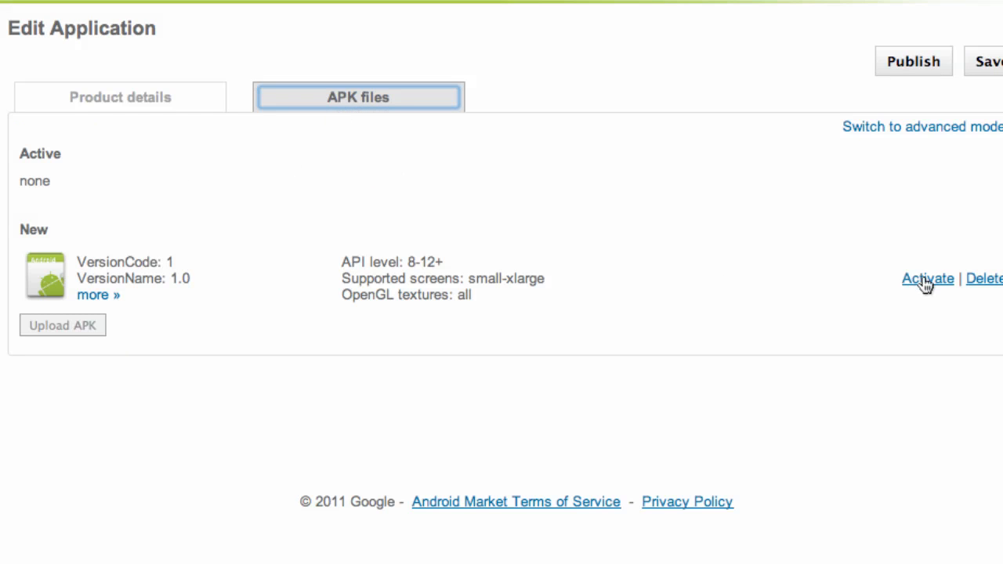
click(928, 279)
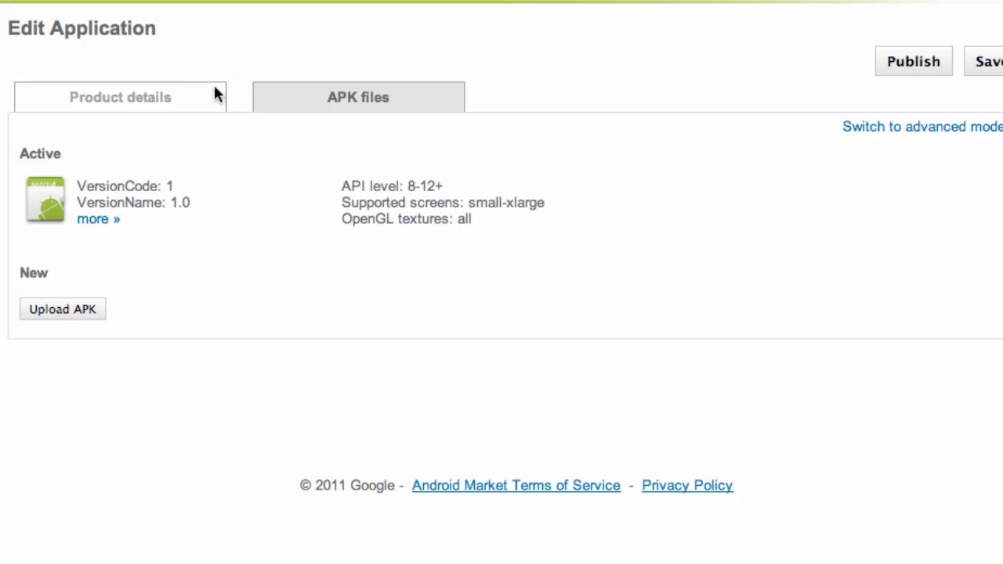
click(119, 97)
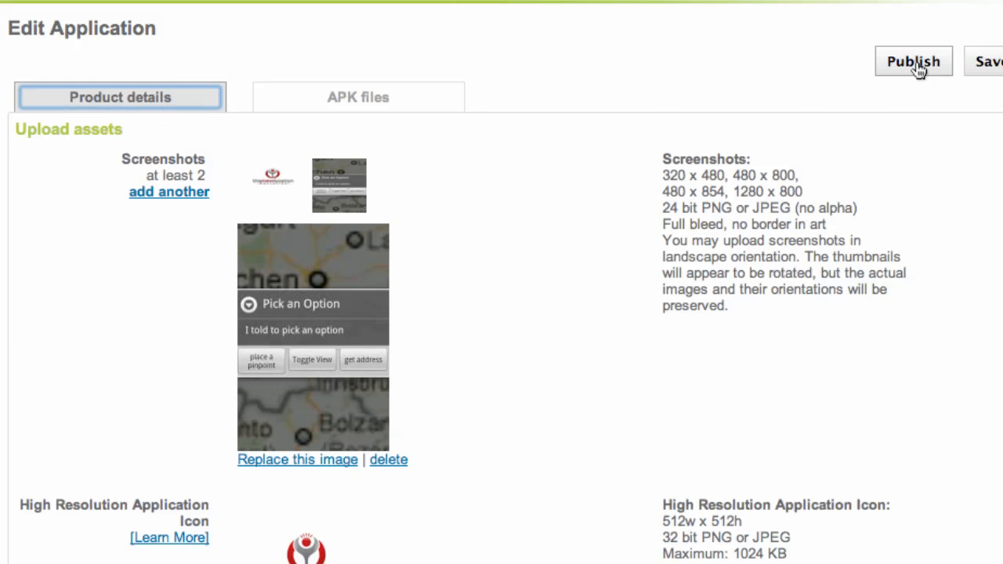
click(912, 61)
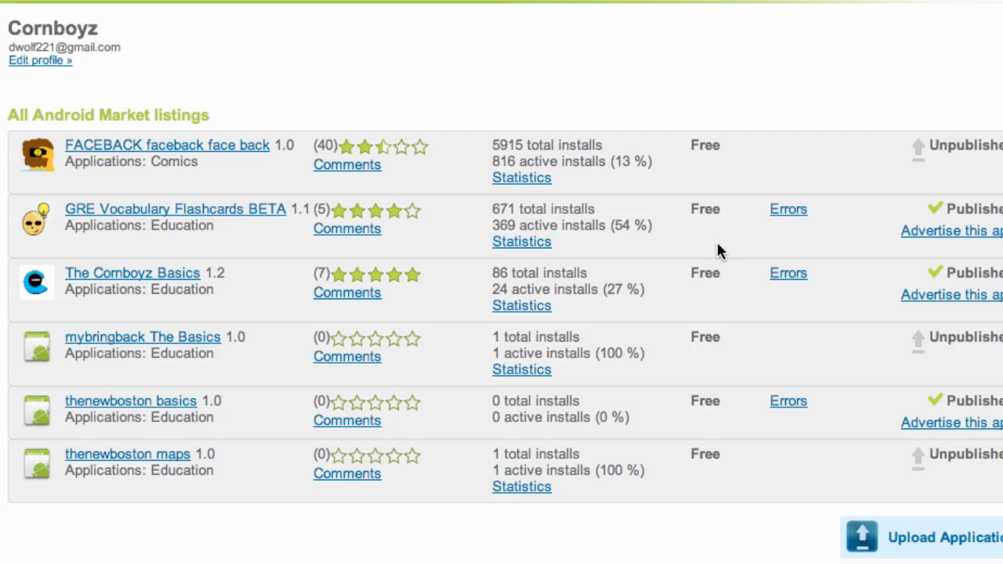
mouse_move(458, 310)
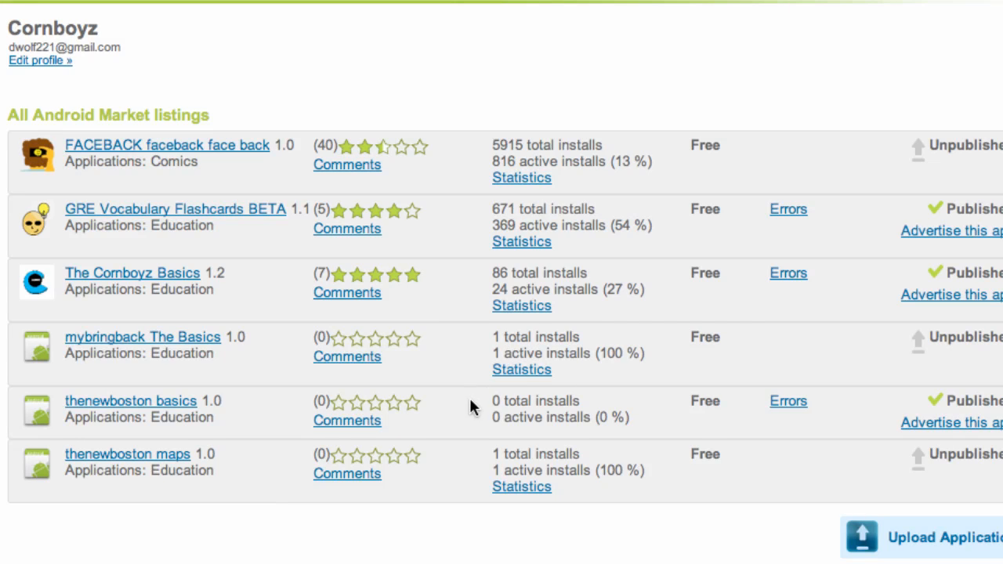
mouse_move(251, 410)
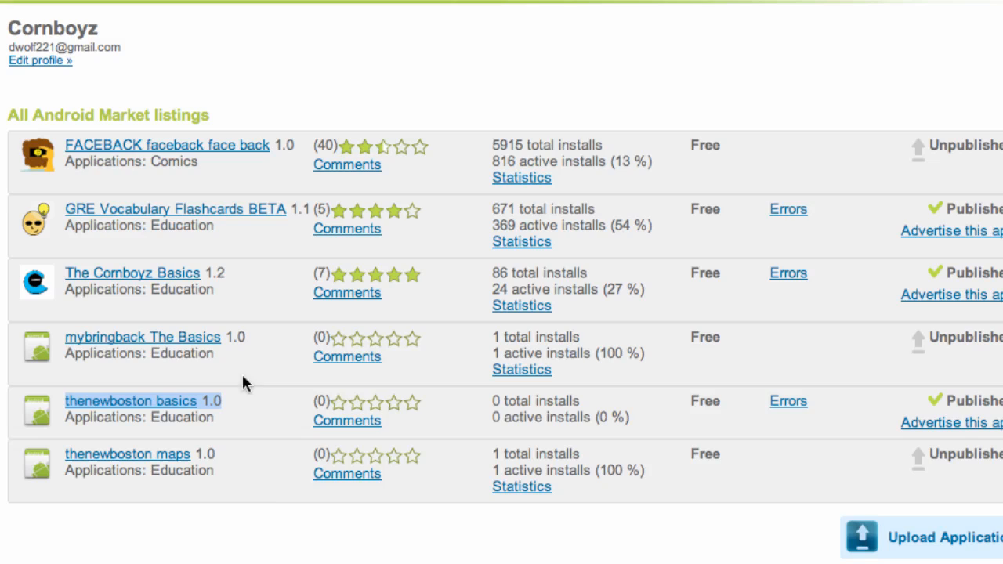
mouse_move(306, 413)
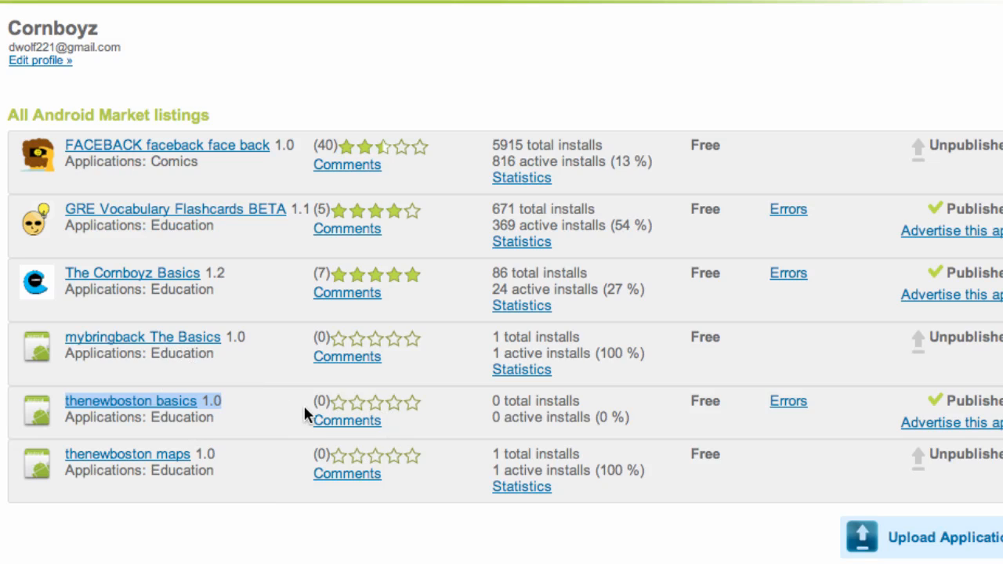
mouse_move(292, 392)
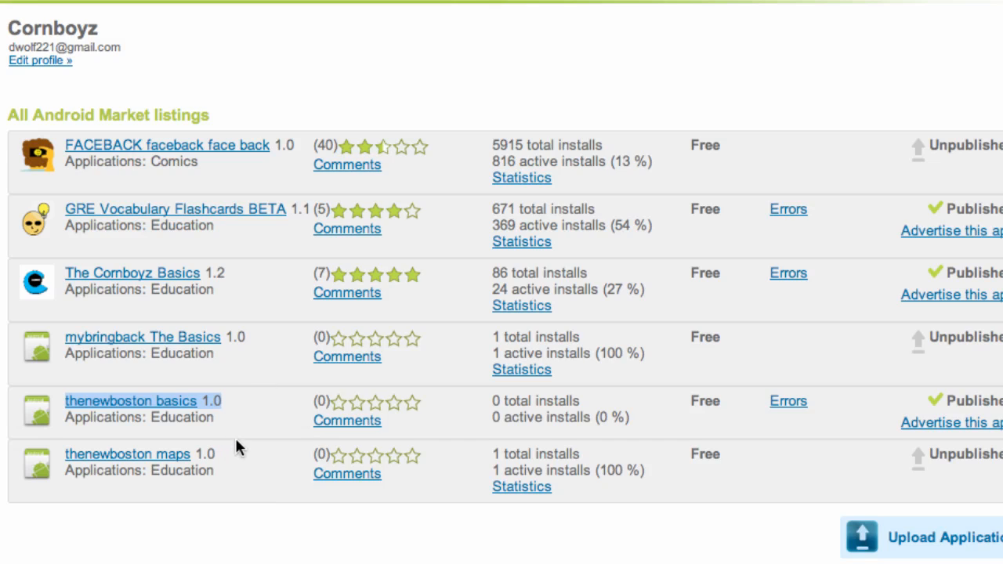
mouse_move(248, 426)
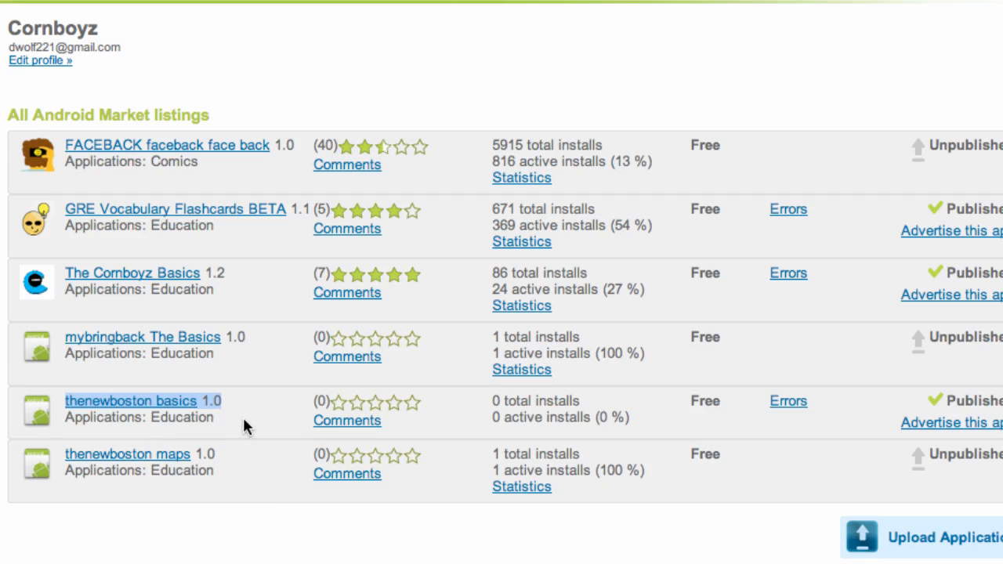